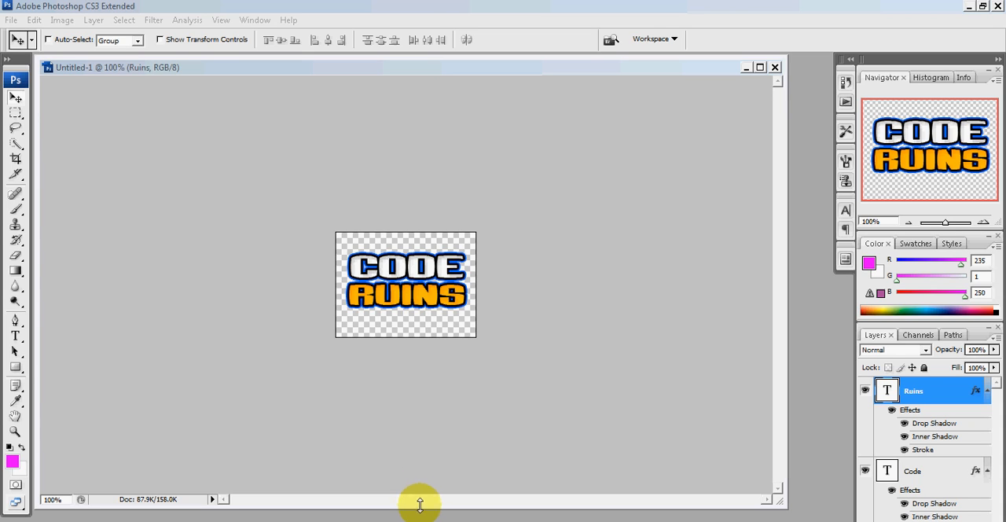
mouse_move(415, 517)
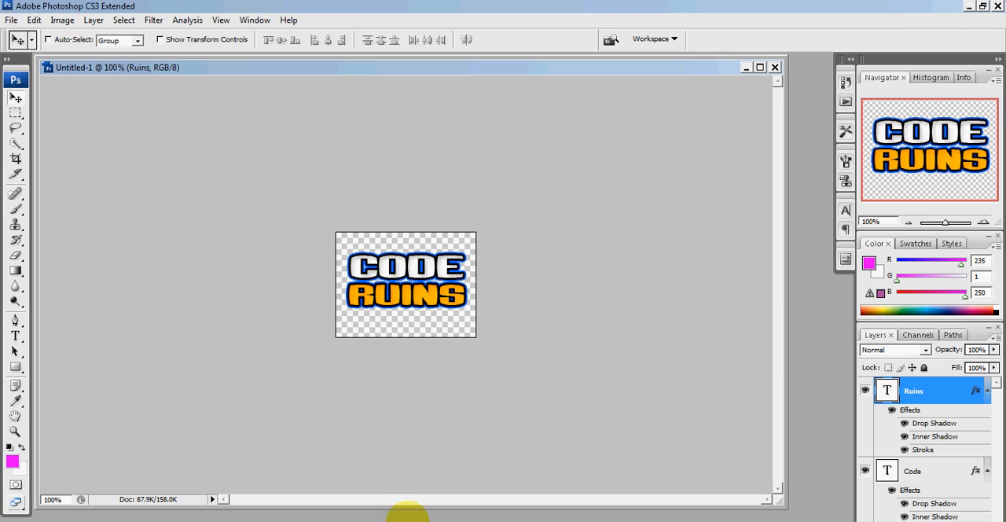
mouse_move(261, 254)
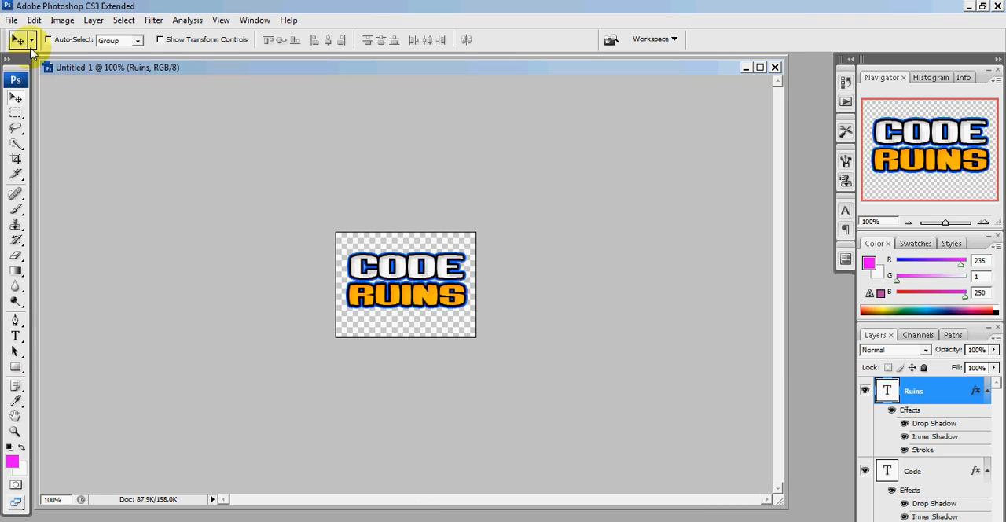
Step: Start a new 500 × 500 px white document and name it 'My Logo'
left_click(11, 21)
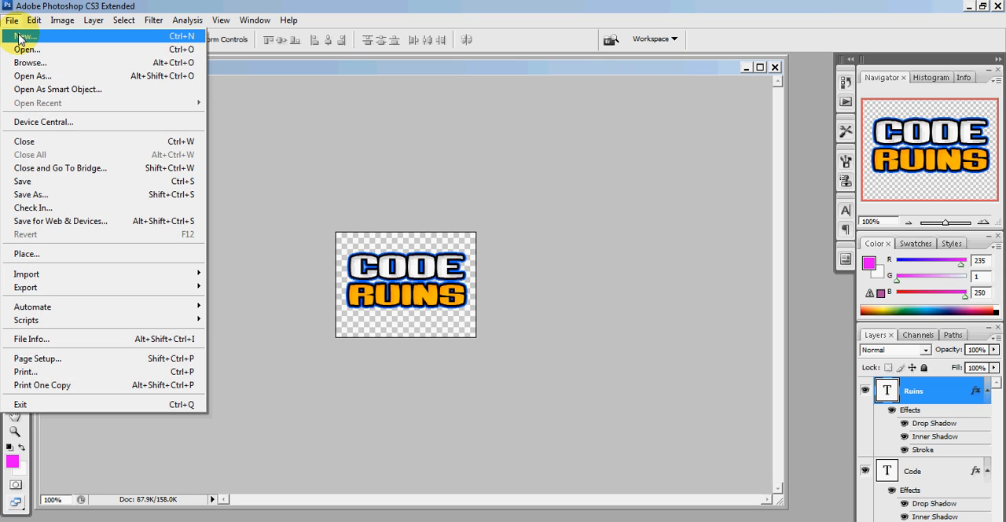
left_click(24, 36)
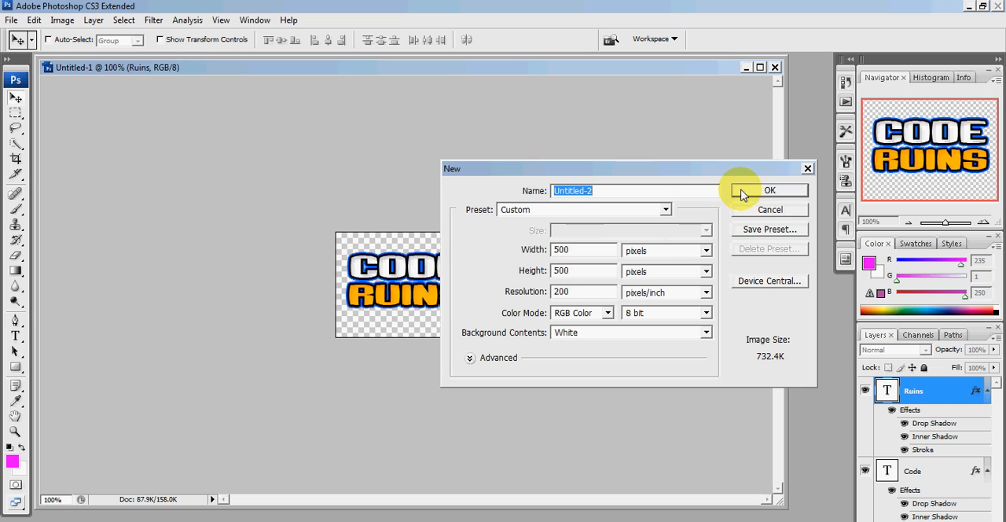
mouse_move(708, 220)
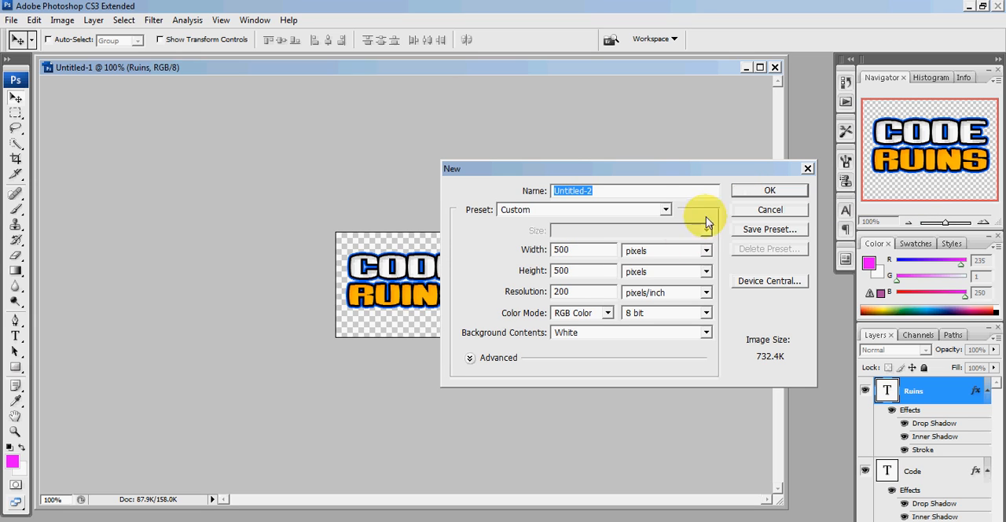
mouse_move(550, 265)
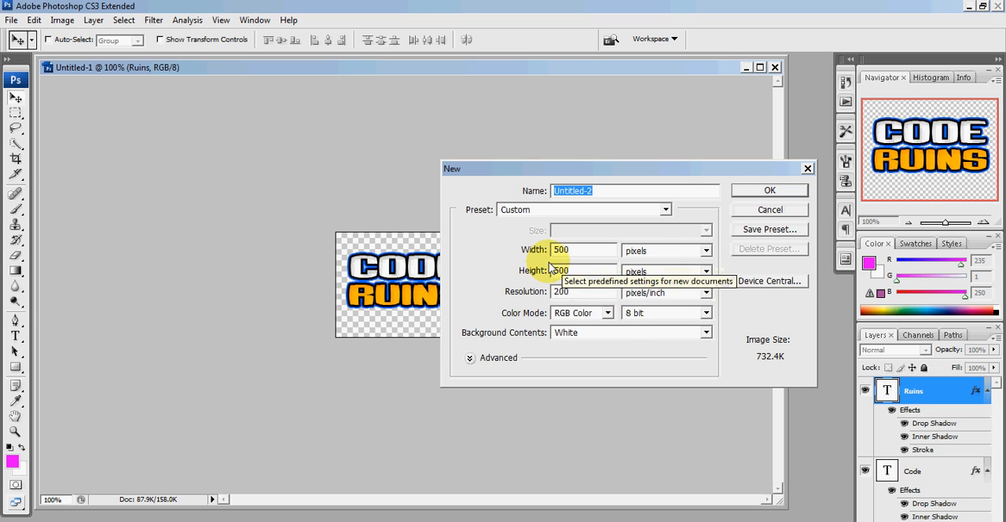
mouse_move(563, 283)
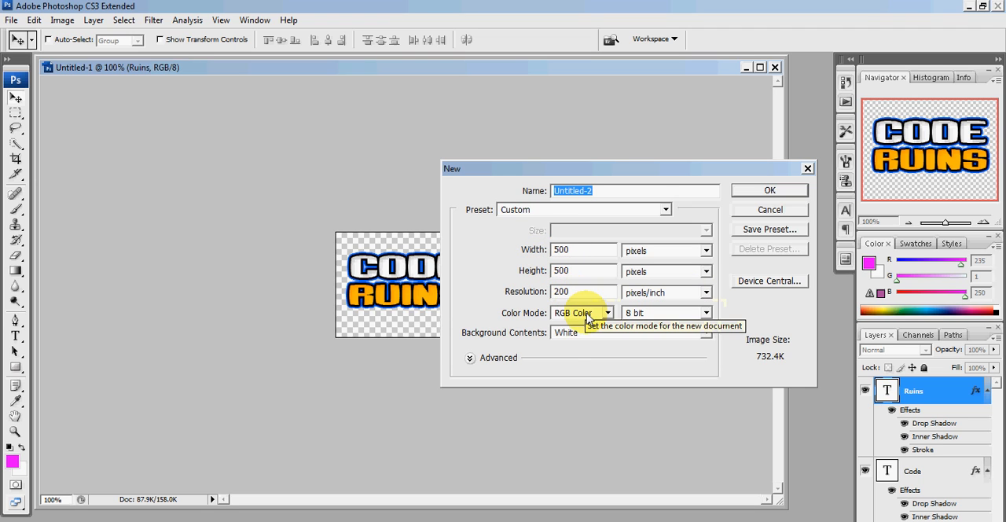
mouse_move(751, 197)
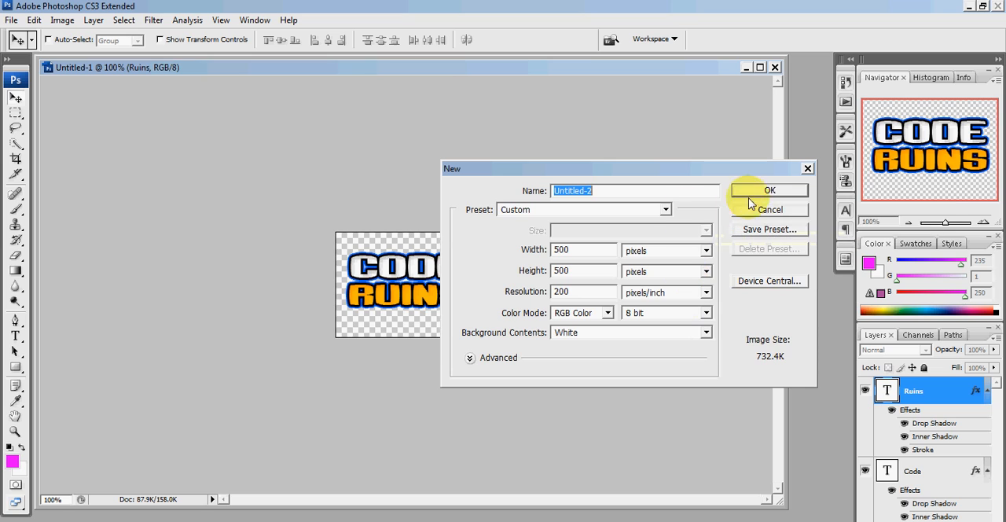
mouse_move(737, 195)
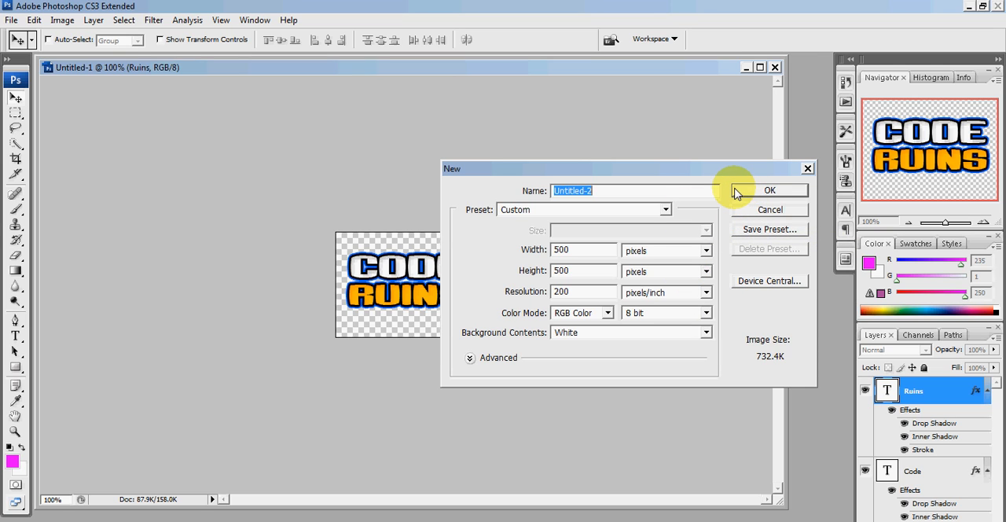
type("My Logo")
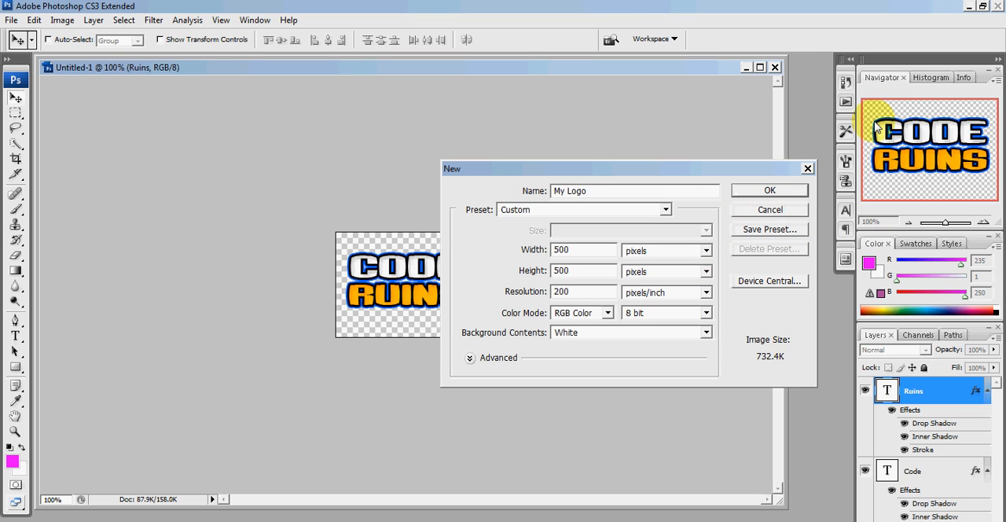
Step: Confirm the New dialog to create the blank My Logo canvas
left_click(769, 209)
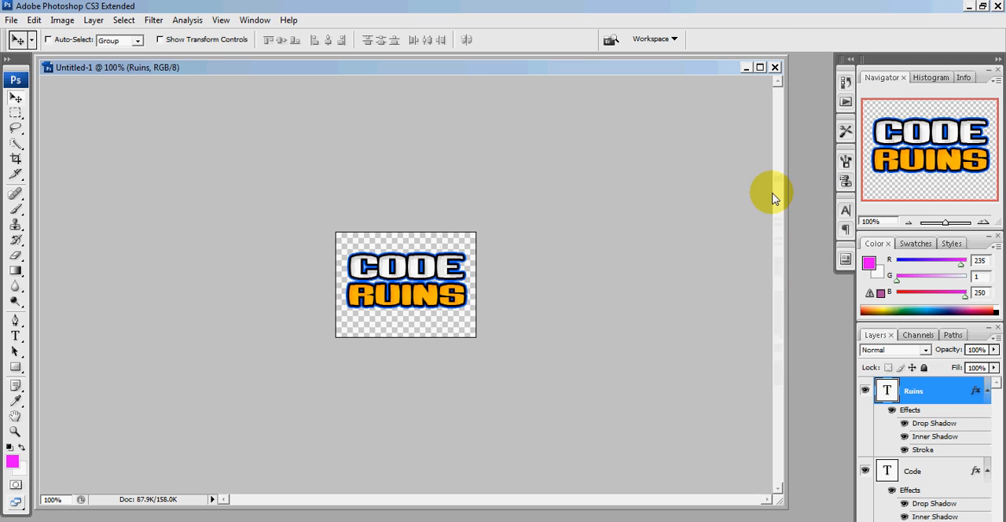
mouse_move(729, 259)
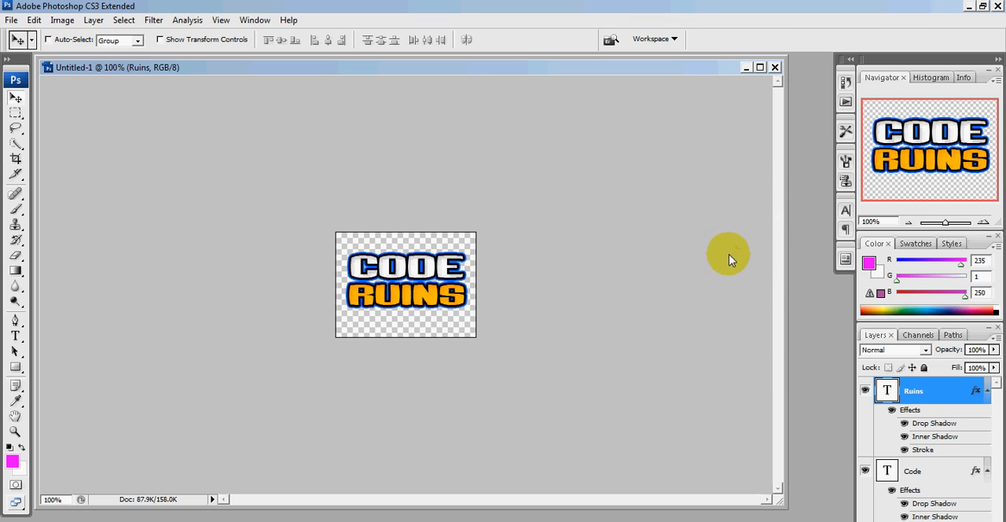
mouse_move(672, 359)
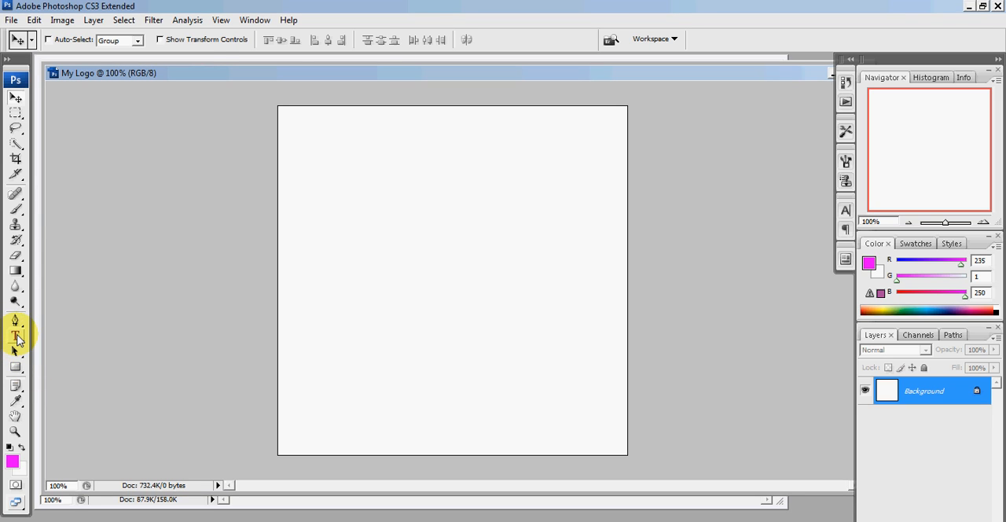
Step: Add a white type layer reading 'CODE' and commit it as the Code layer
left_click(16, 337)
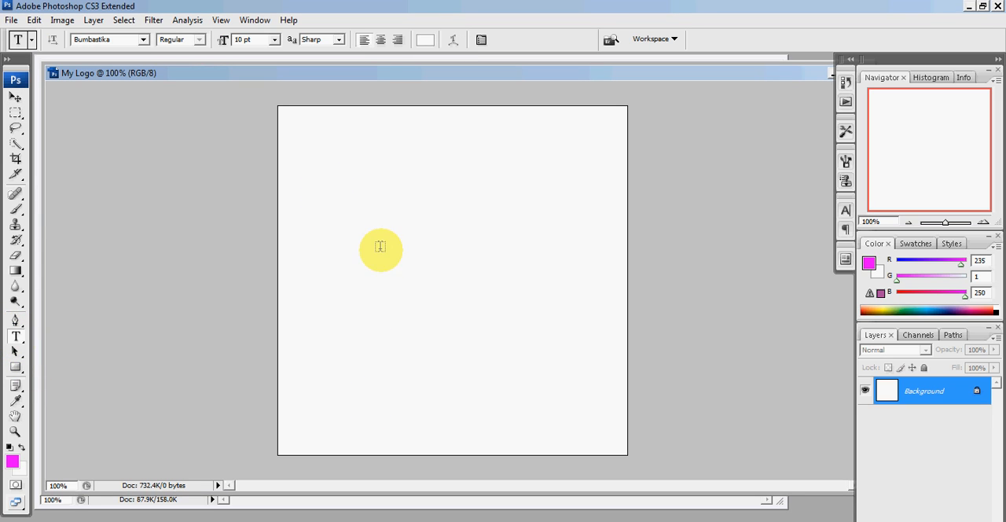
left_click(380, 250)
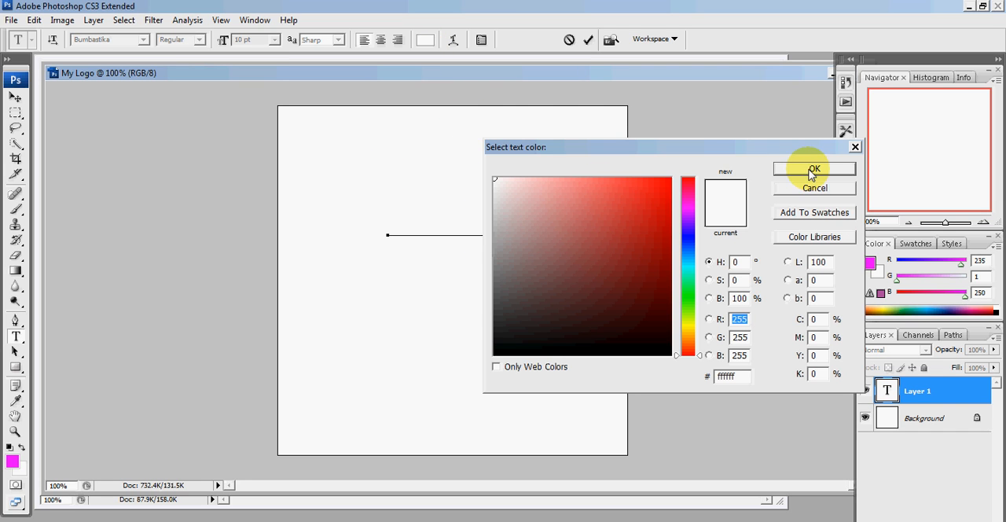
left_click(814, 168)
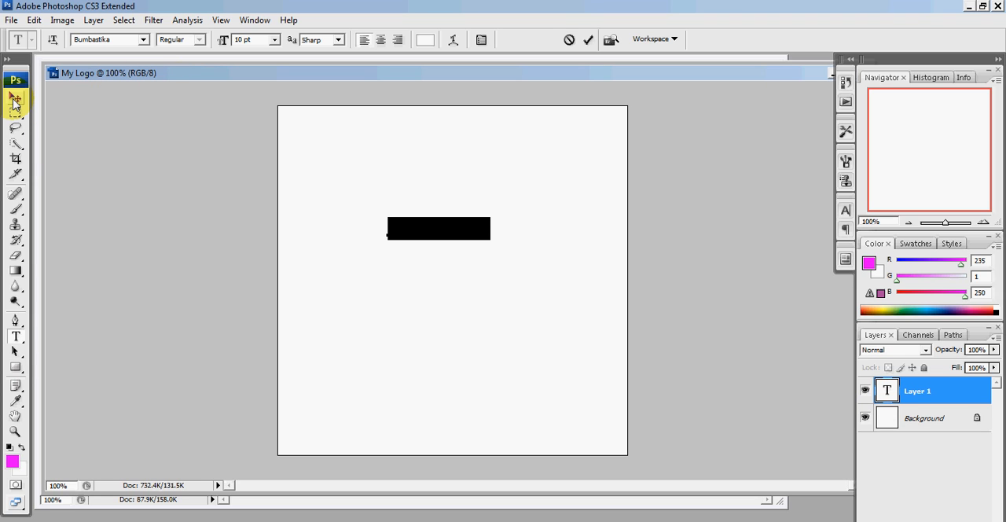
left_click(14, 98)
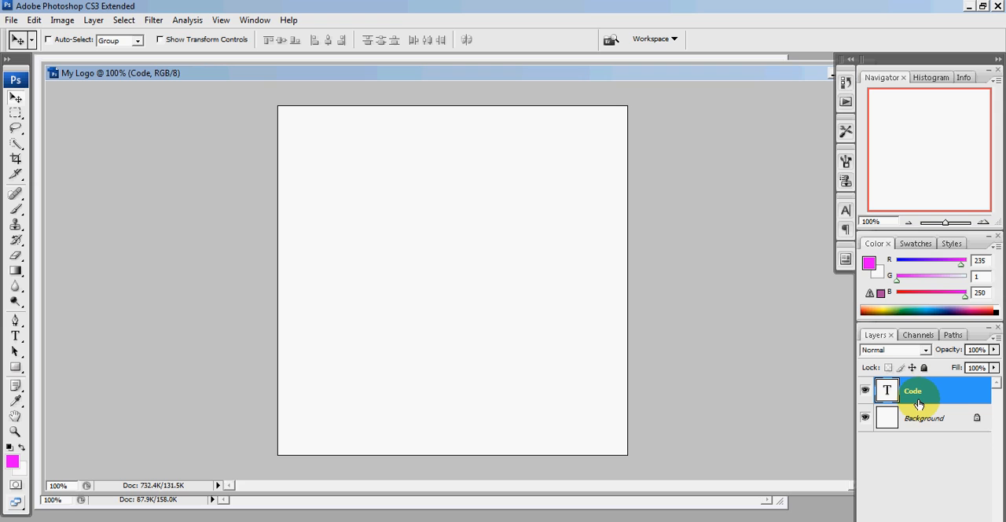
Step: In Layer Style, give CODE a black stroke outline and enable a drop shadow
double_click(911, 390)
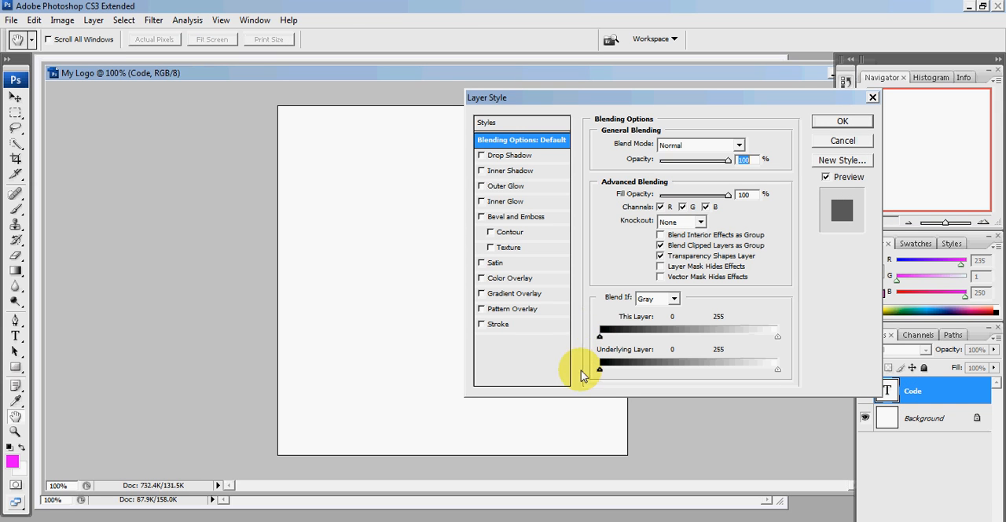
left_click(498, 324)
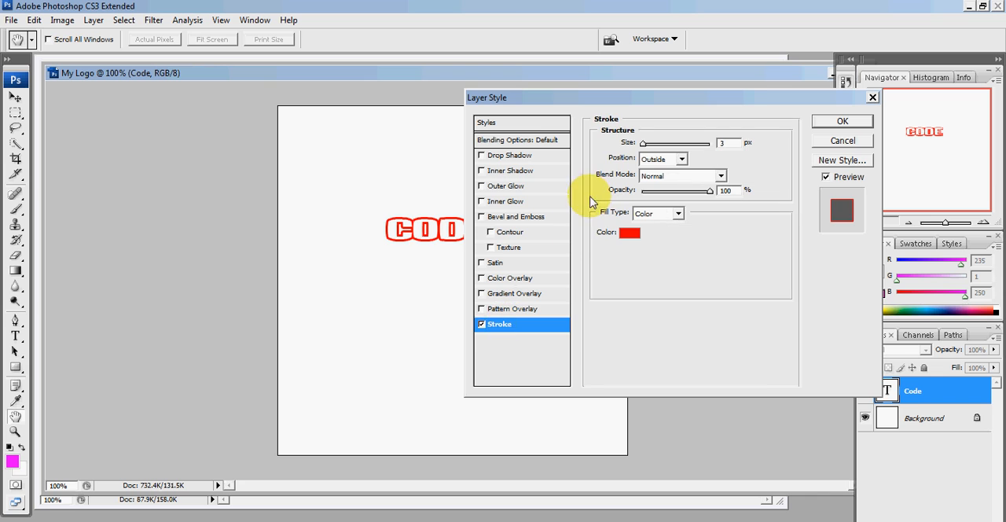
left_click(629, 233)
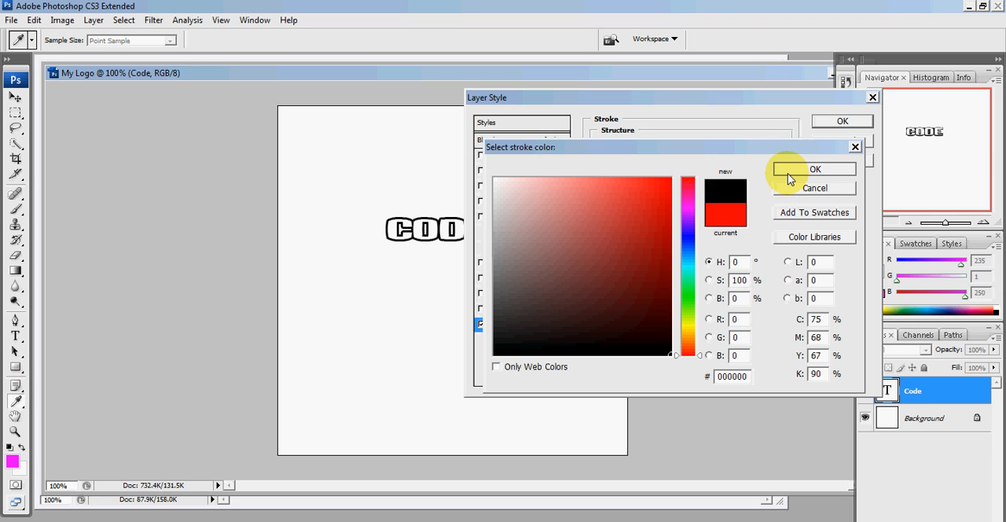
left_click(814, 168)
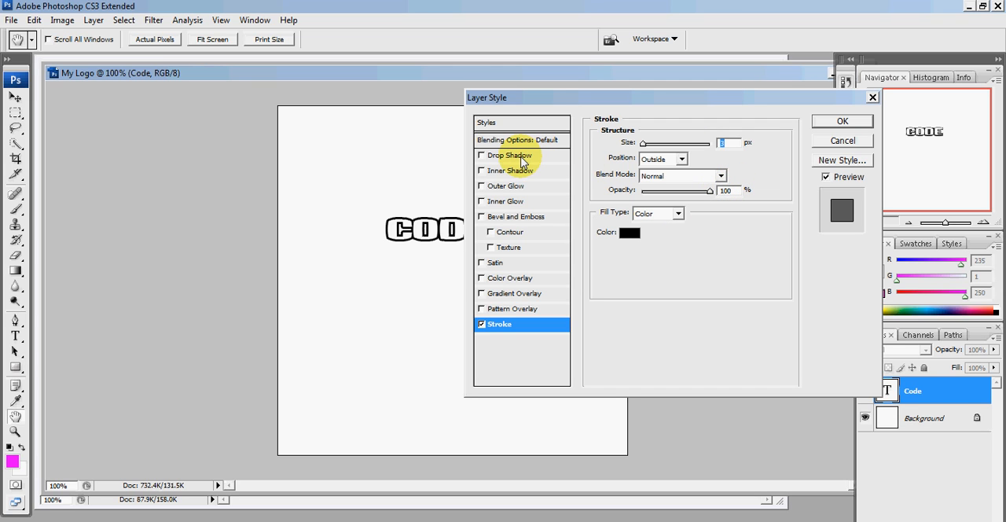
left_click(511, 156)
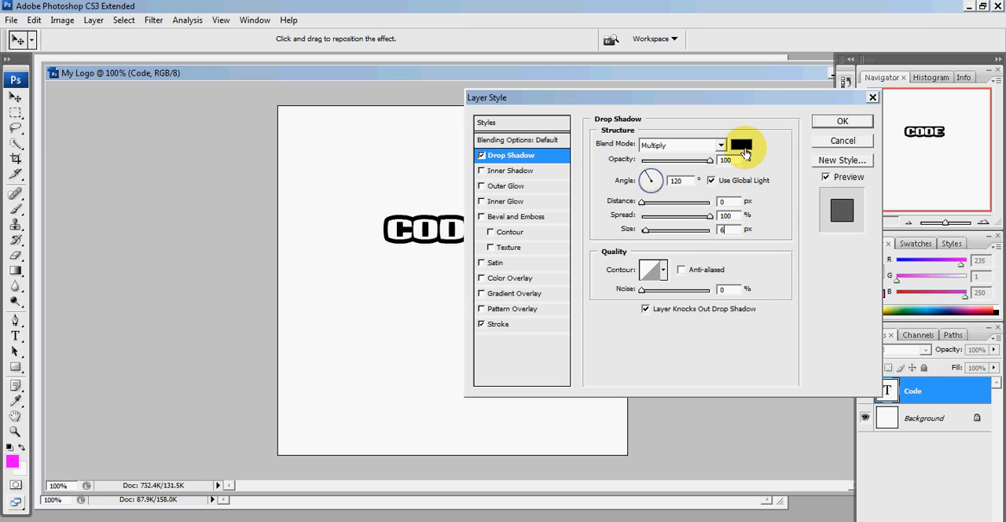
Step: Set the CODE drop shadow colour to blue 0066ff
left_click(742, 146)
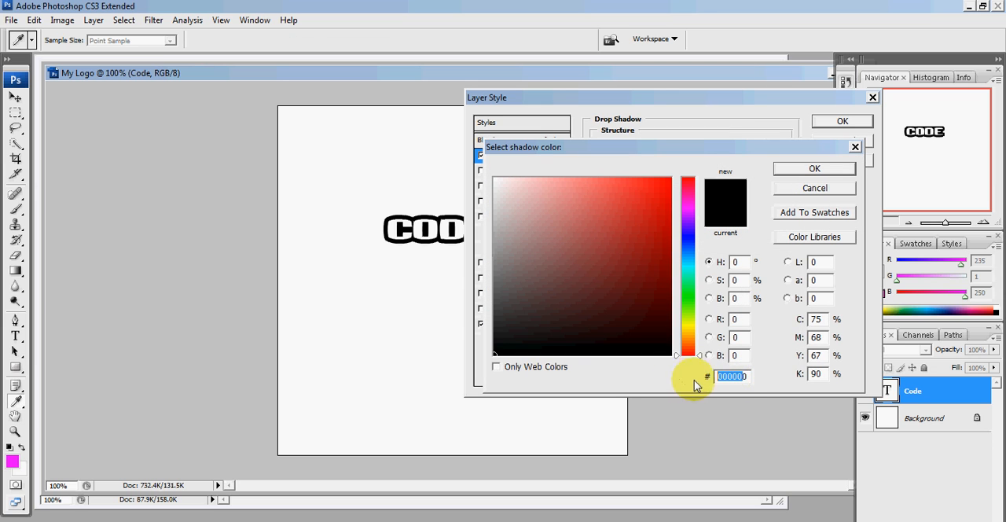
type("0066ff")
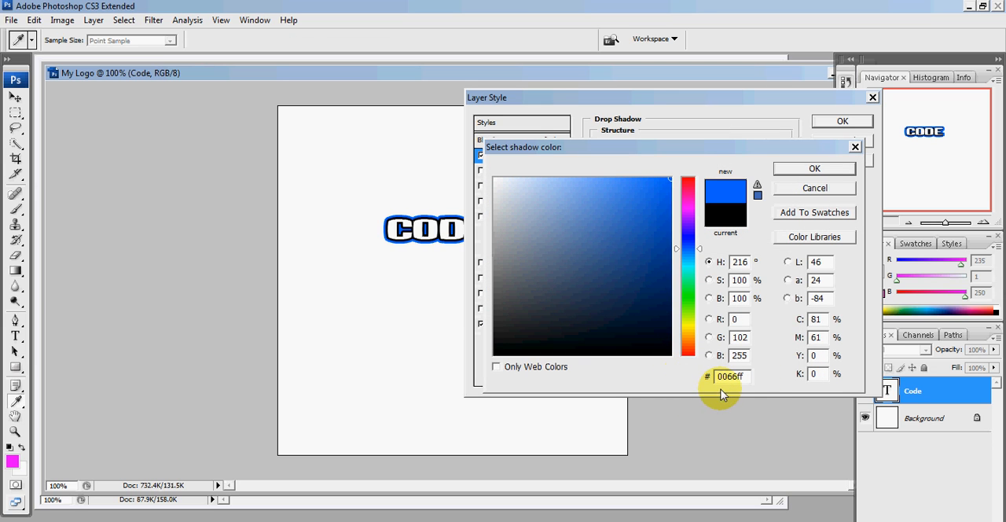
mouse_move(725, 390)
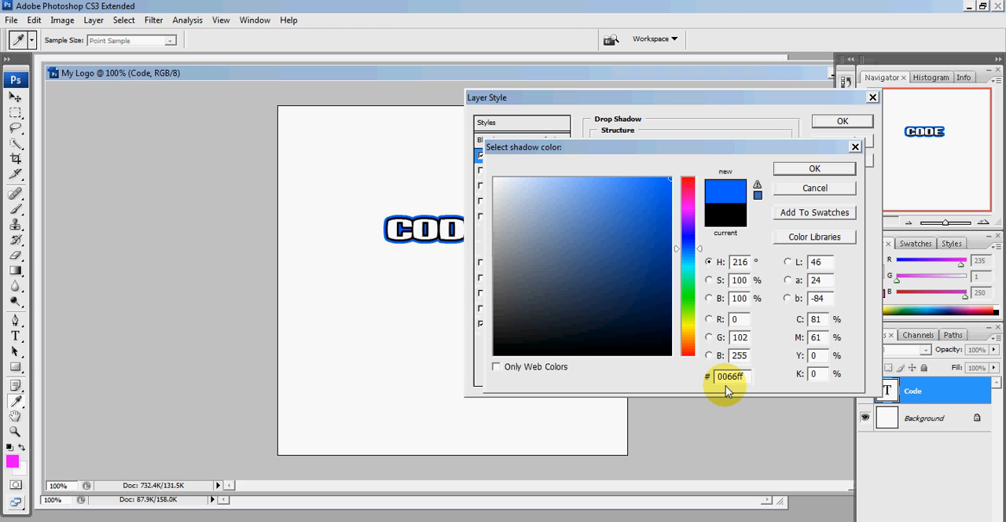
left_click(814, 168)
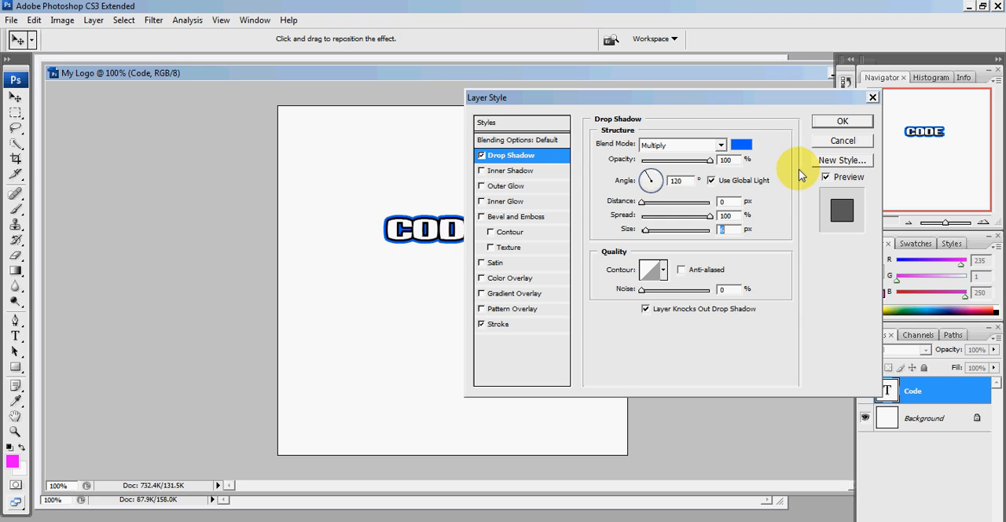
mouse_move(531, 176)
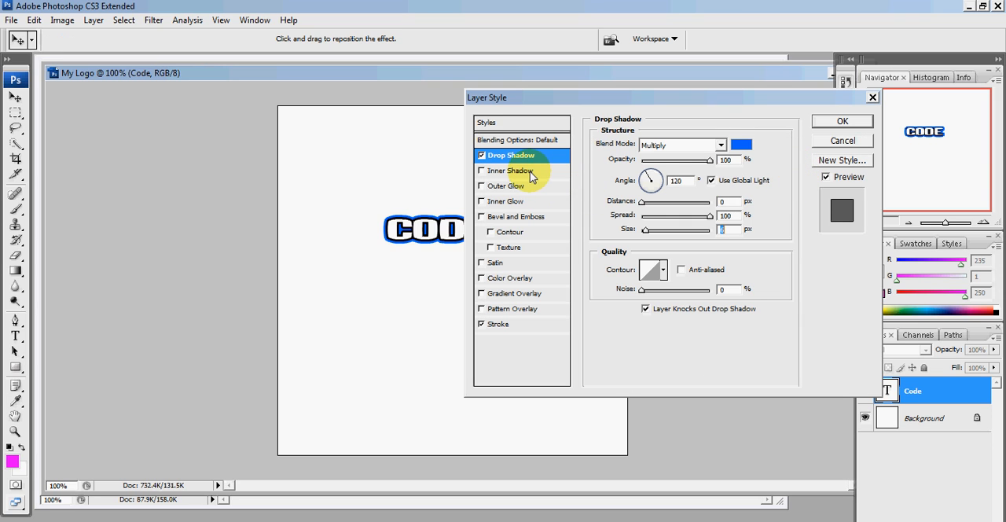
Step: Enable an inner shadow on CODE and apply all its layer effects
left_click(509, 169)
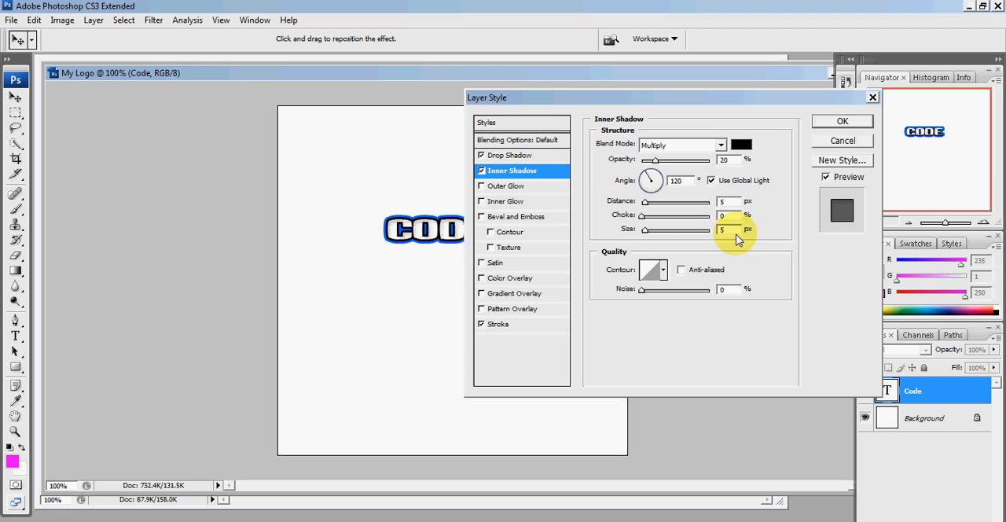
mouse_move(842, 129)
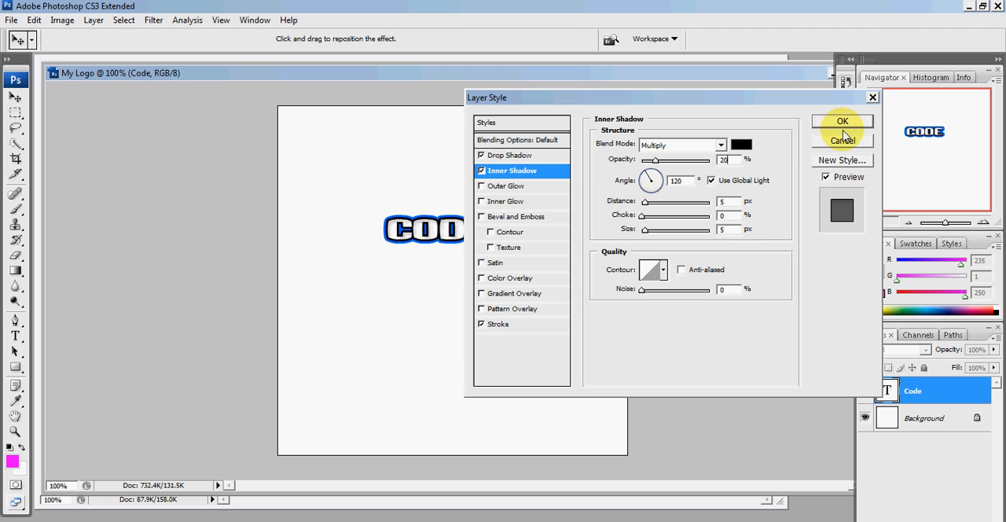
left_click(842, 119)
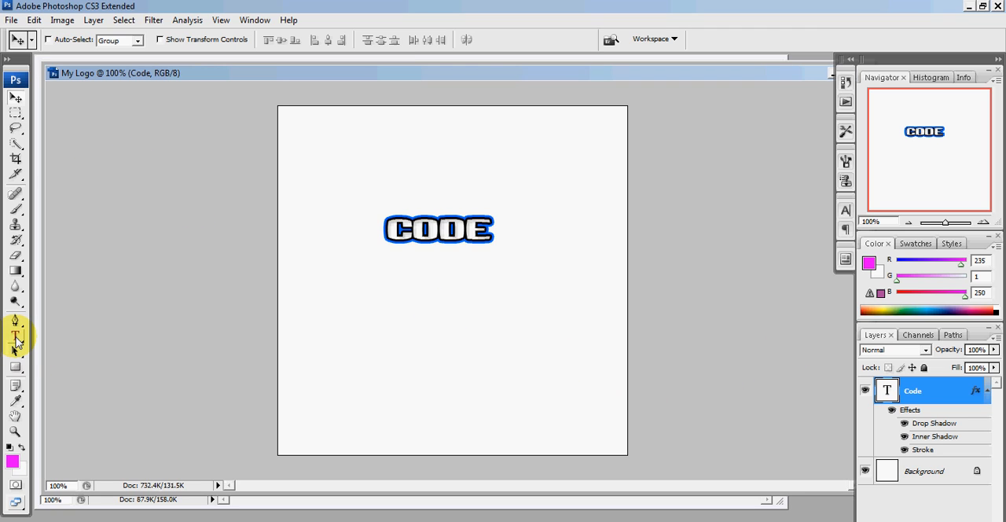
Step: Add orange (ffba00) 'RUINS' text below CODE and reduce its size to 9 pt
left_click(16, 336)
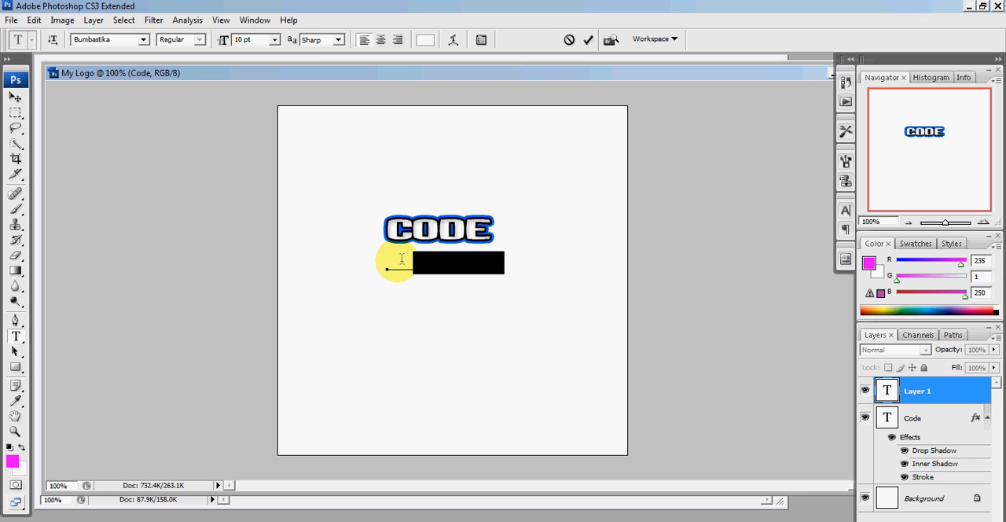
left_click(424, 40)
type("ffba00")
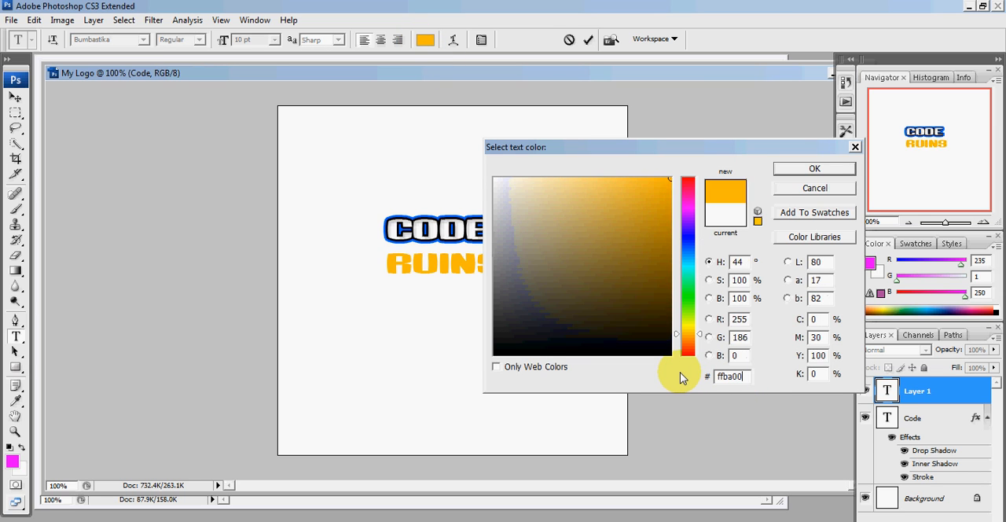
left_click(814, 168)
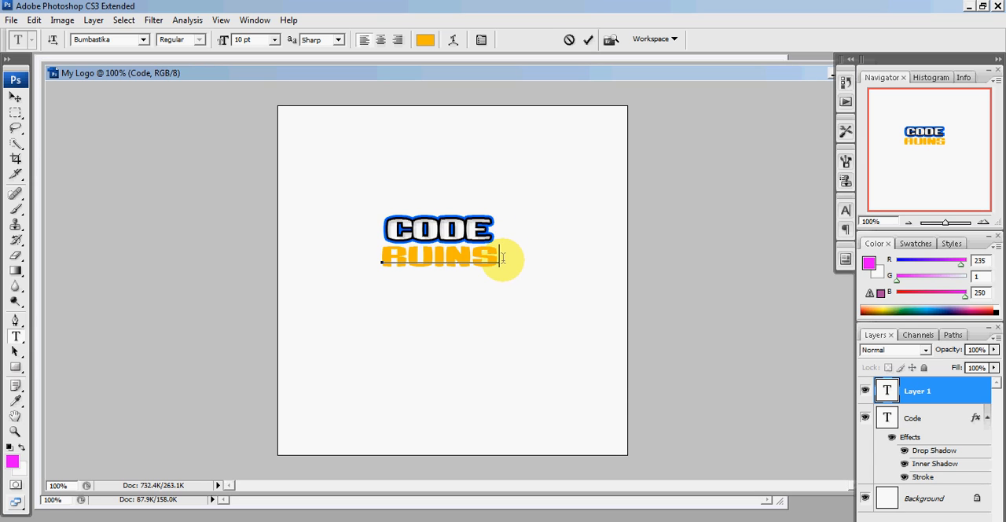
left_click(274, 40)
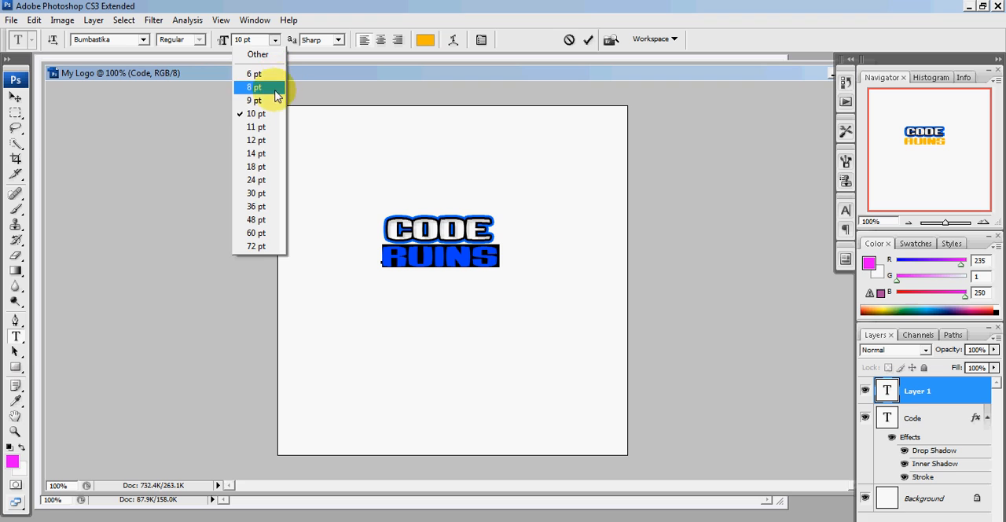
left_click(255, 100)
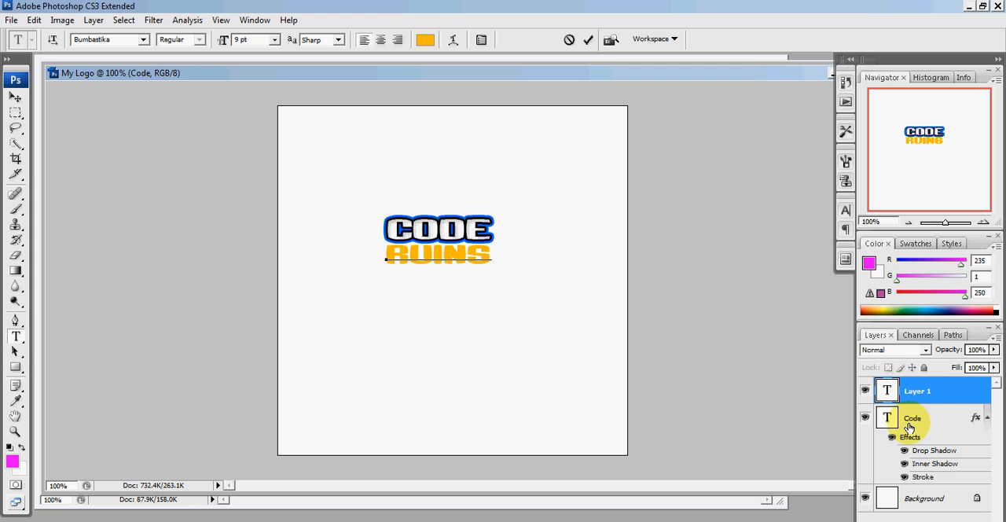
Step: Commit RUINS and give it a black stroke outline in Layer Style
left_click(918, 390)
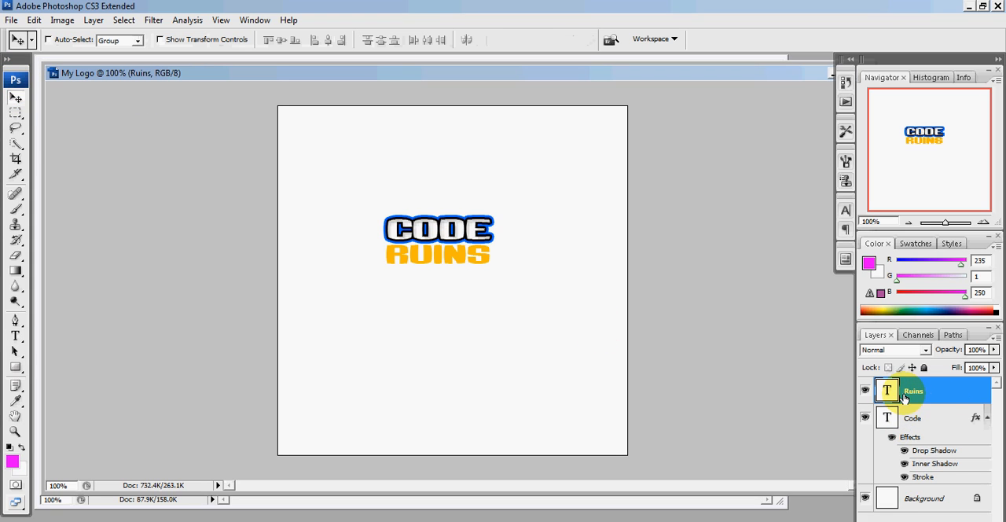
mouse_move(931, 405)
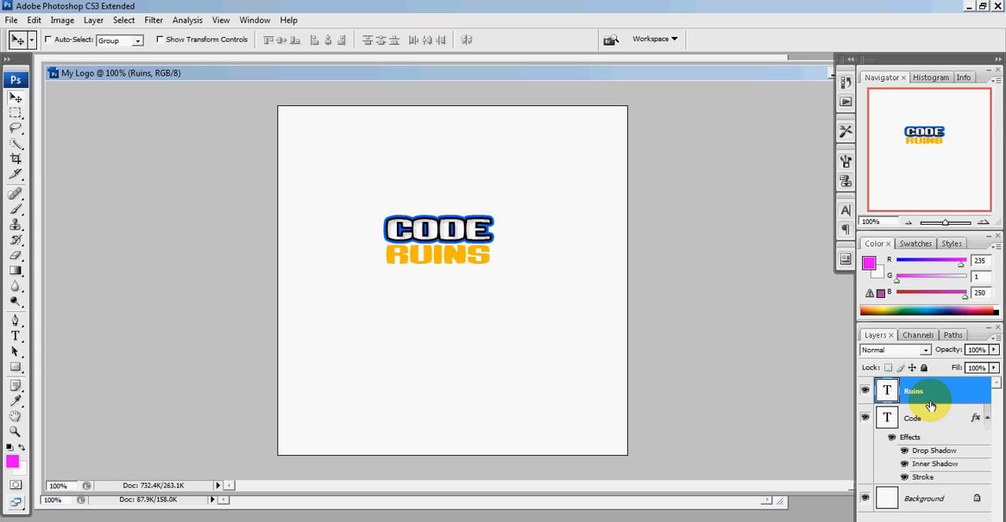
double_click(930, 406)
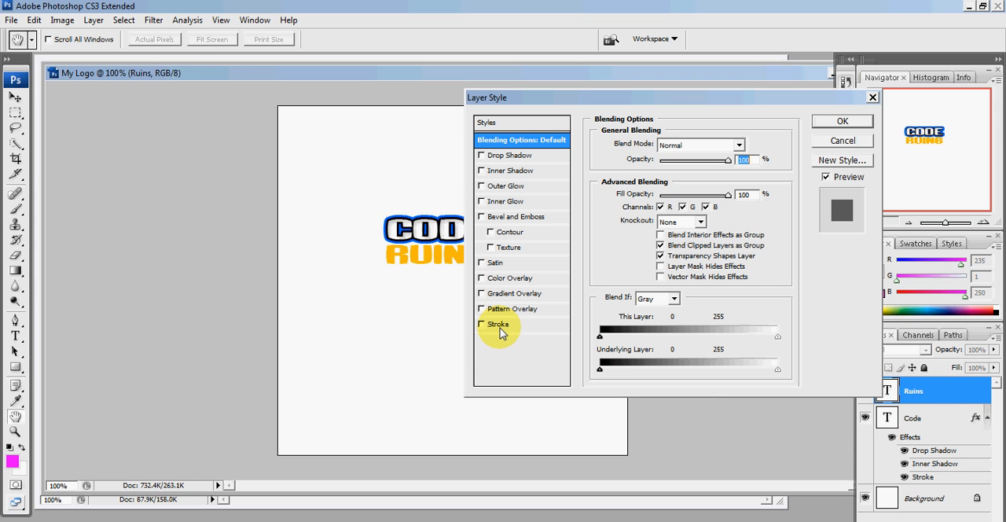
left_click(481, 324)
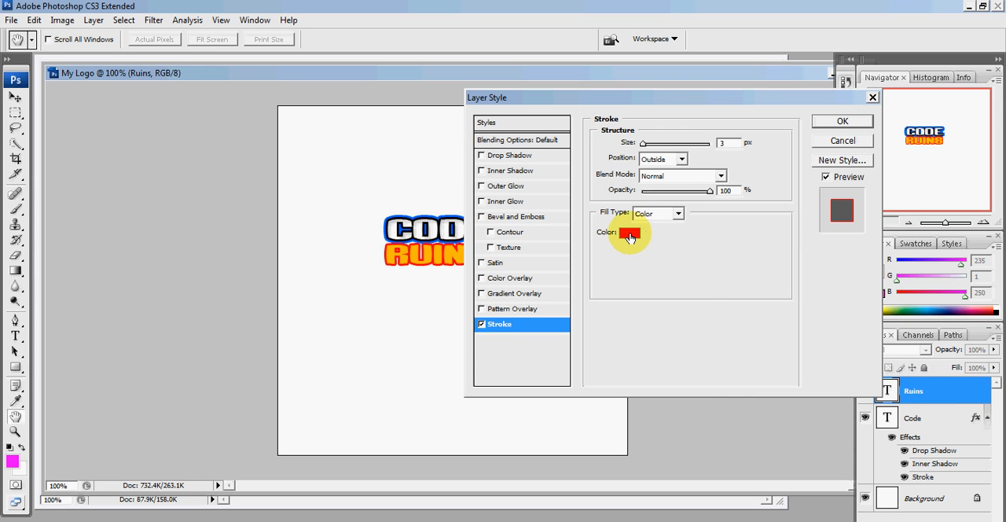
left_click(630, 236)
type("0")
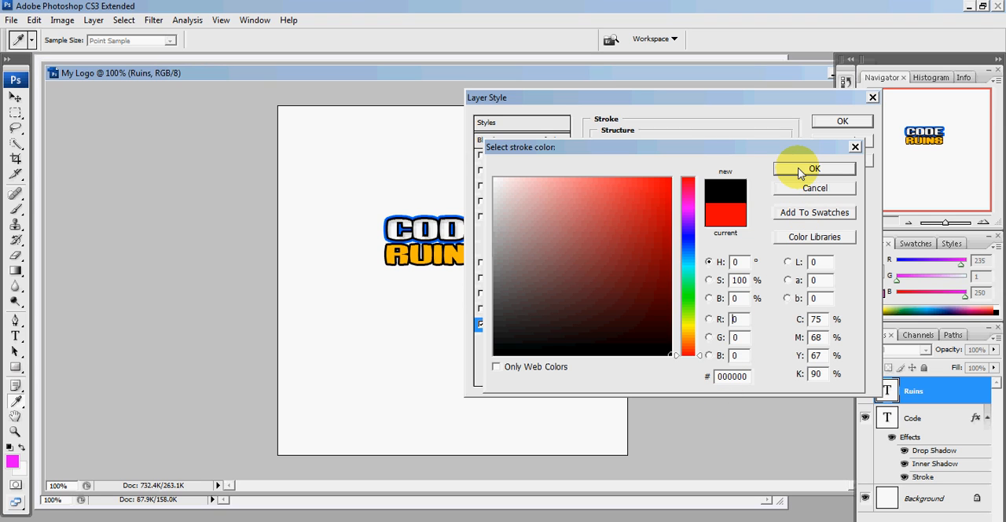
left_click(814, 168)
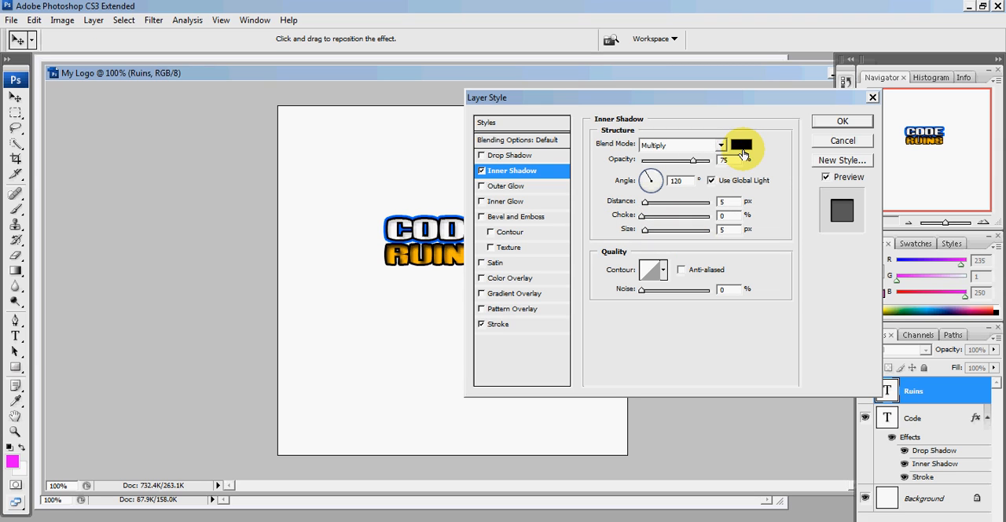
Step: Set the RUINS inner shadow colour to orange ffba00
left_click(742, 146)
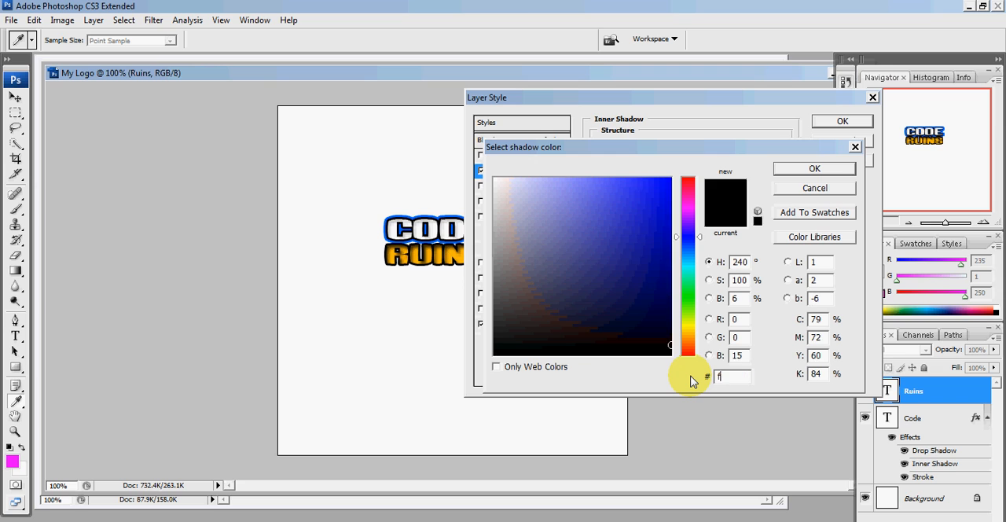
type("ffba00")
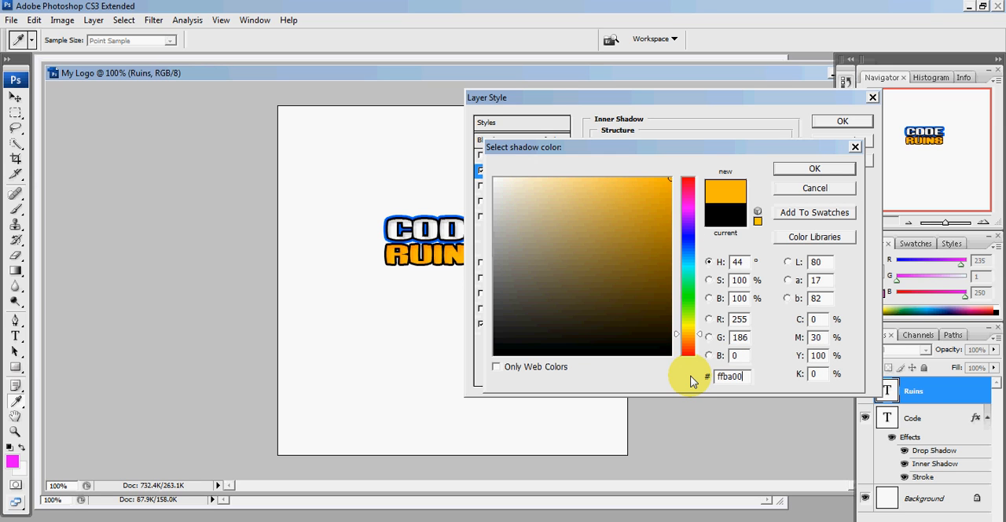
left_click(814, 168)
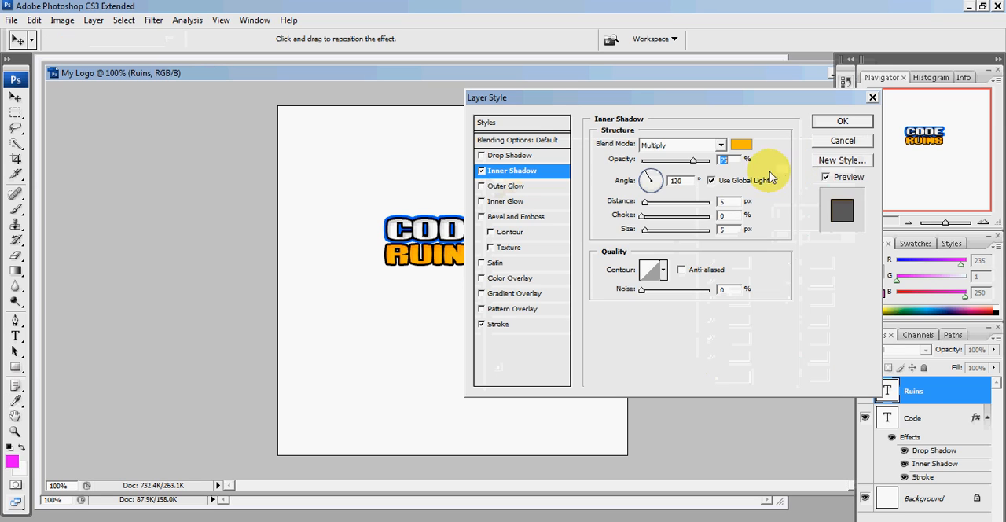
mouse_move(739, 161)
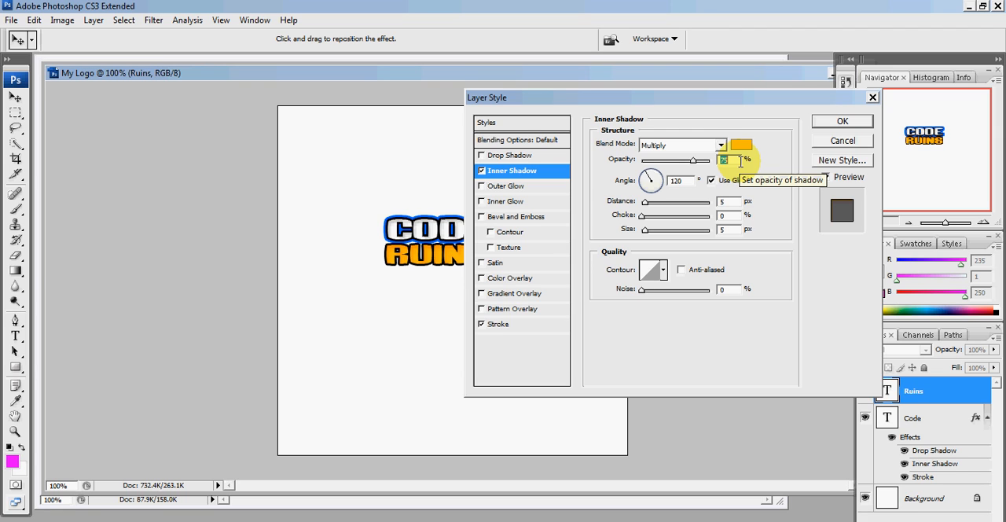
mouse_move(729, 201)
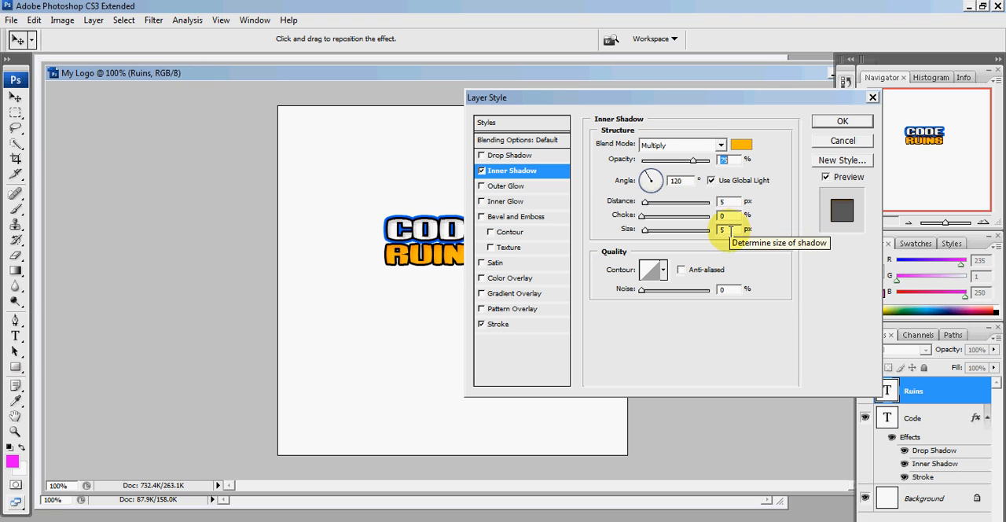
mouse_move(506, 164)
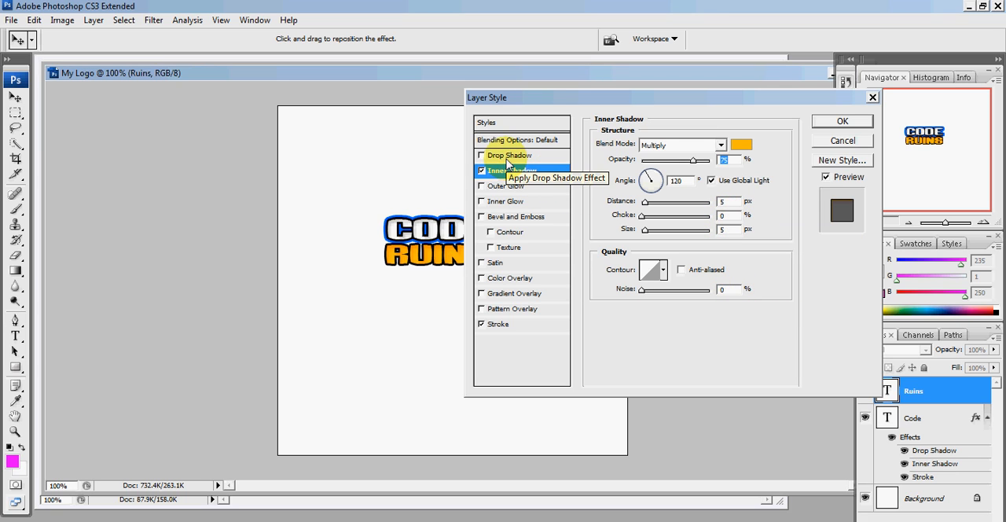
Step: Give RUINS a blue 0066ff drop shadow and apply its finished effects
left_click(509, 156)
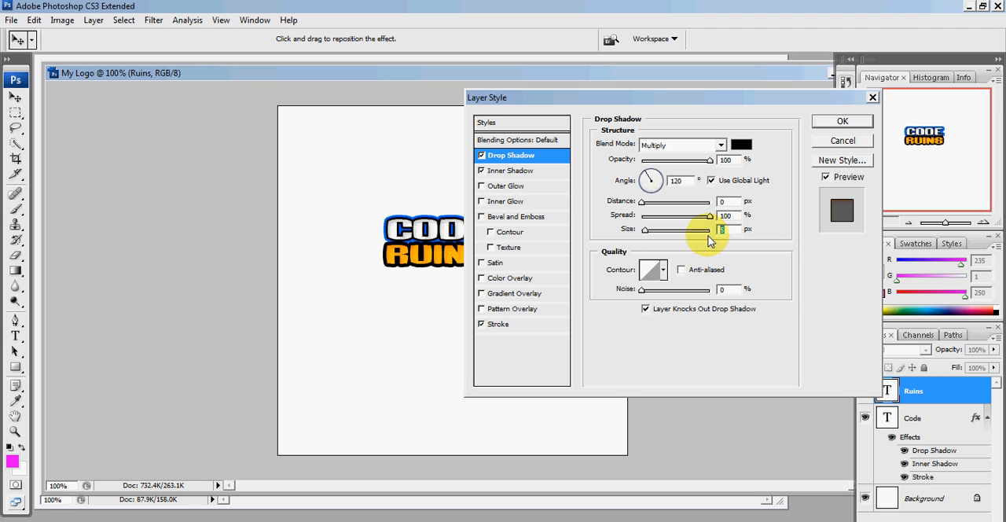
left_click(738, 144)
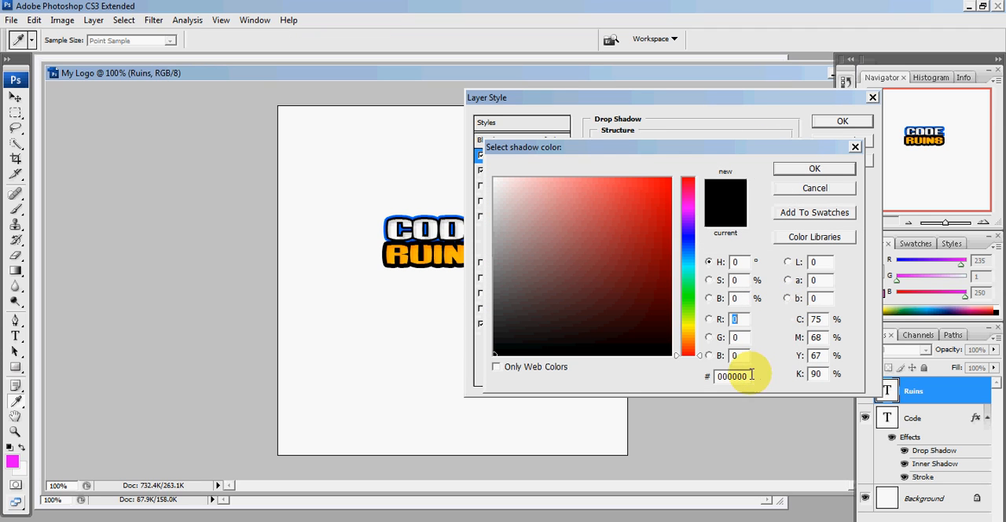
type("0066ff")
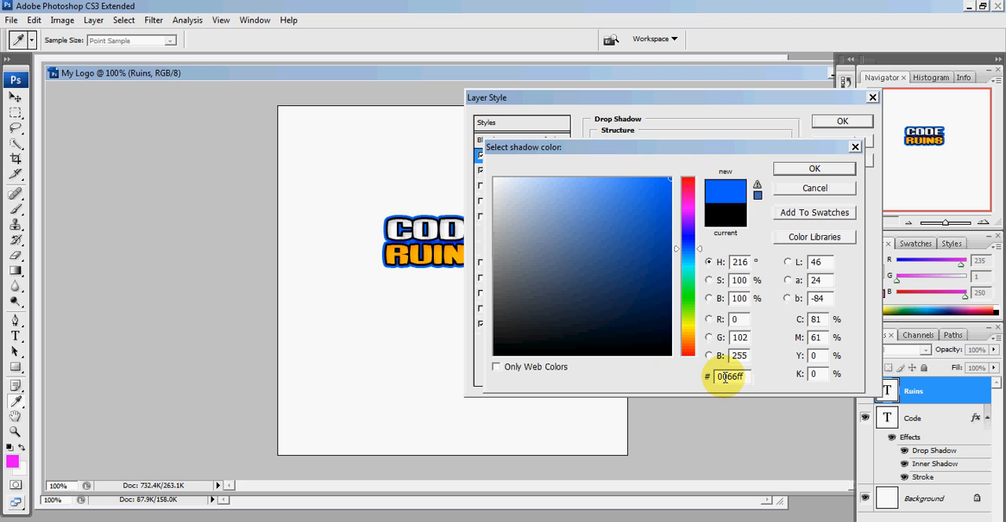
mouse_move(793, 175)
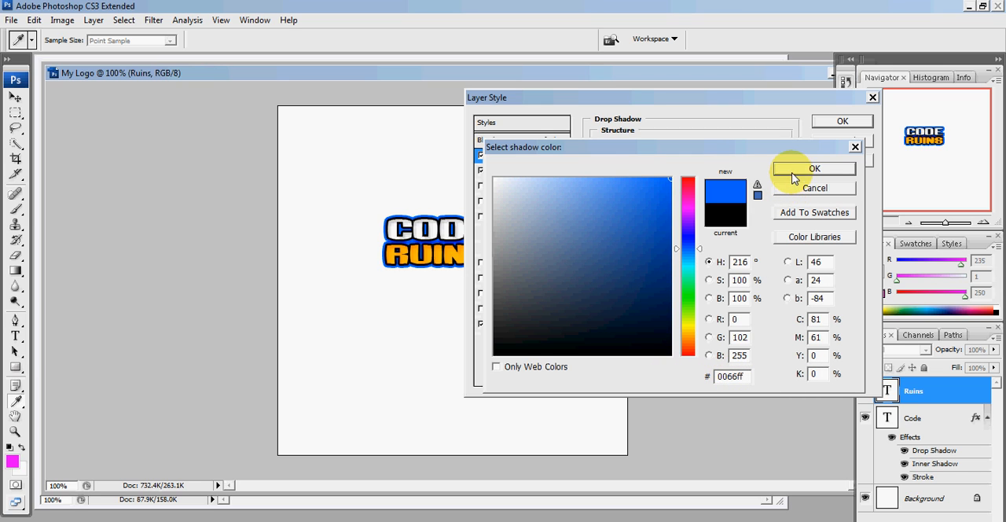
left_click(814, 169)
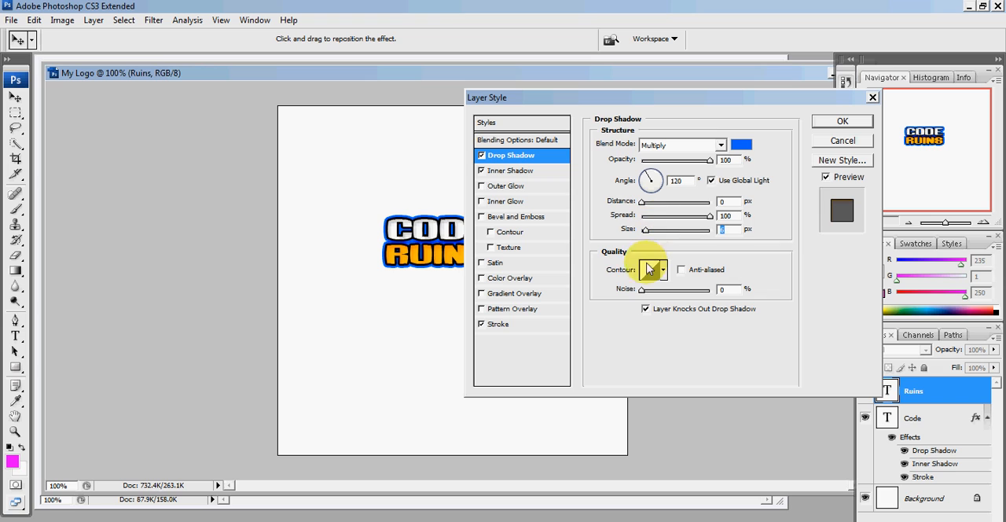
left_click(842, 120)
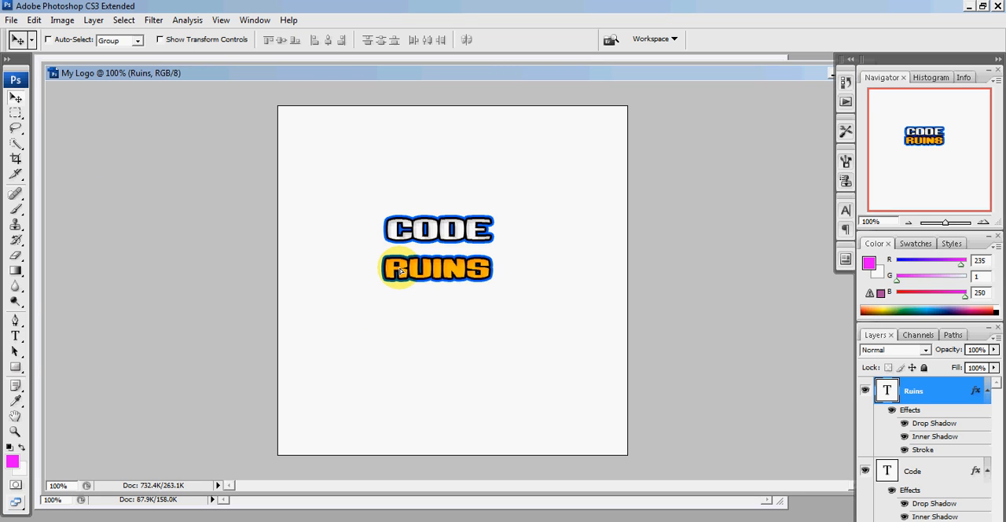
Step: Nudge the RUINS text layer upward so it sits tight beneath CODE
left_click_drag(436, 267, 436, 258)
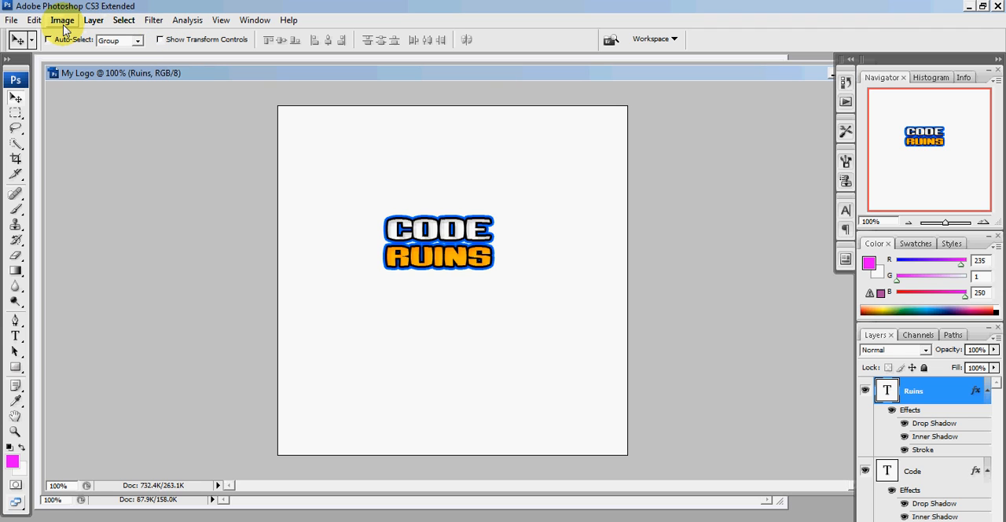
Step: Set the canvas size to 150 by 200 pixels via Image > Canvas Size
left_click(62, 20)
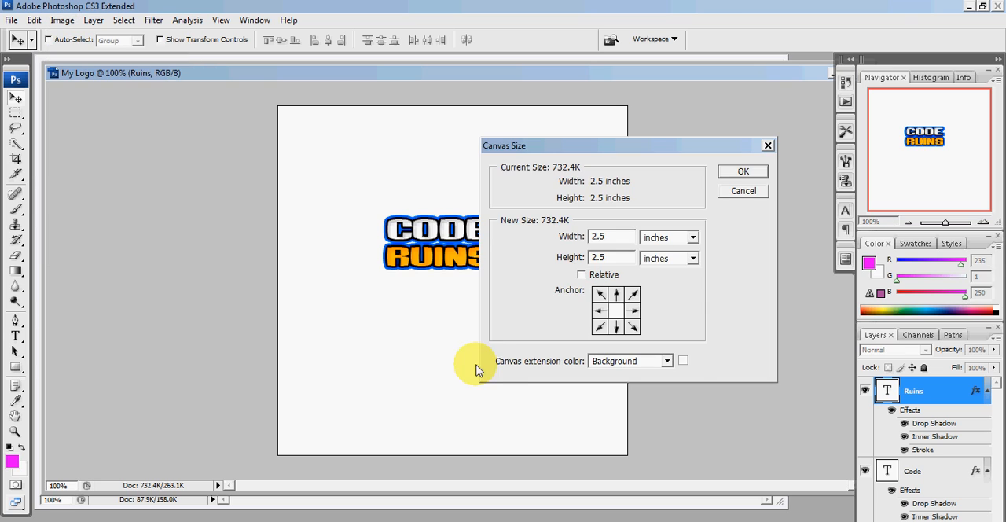
left_click(667, 235)
type("200")
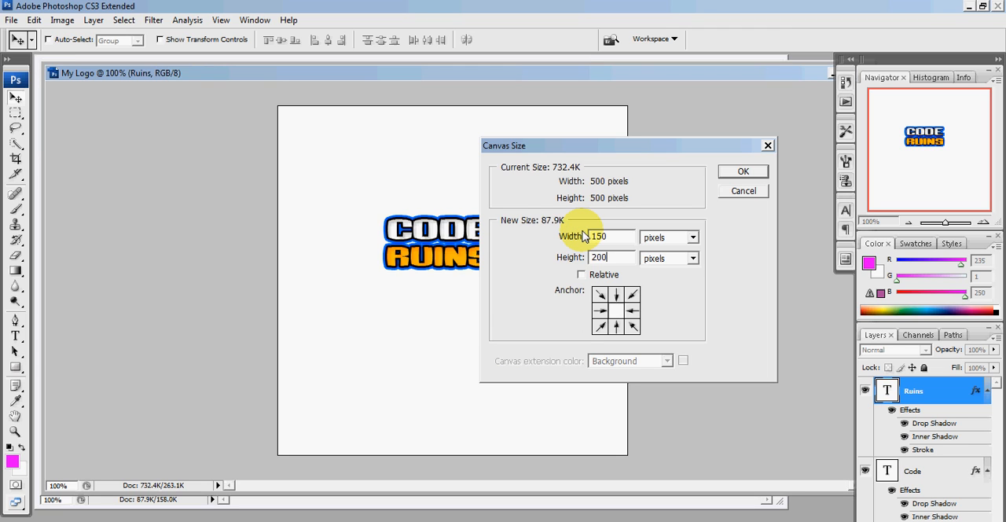
left_click(741, 171)
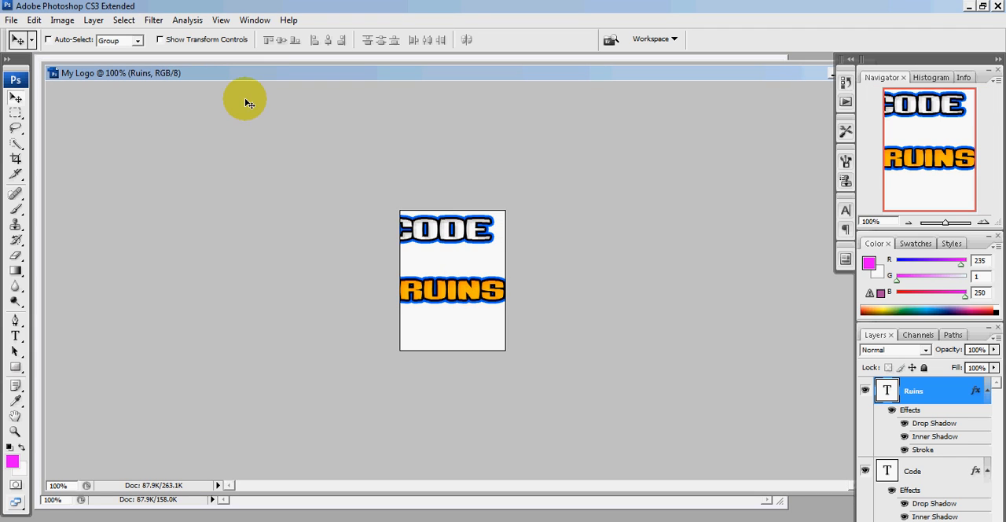
mouse_move(260, 242)
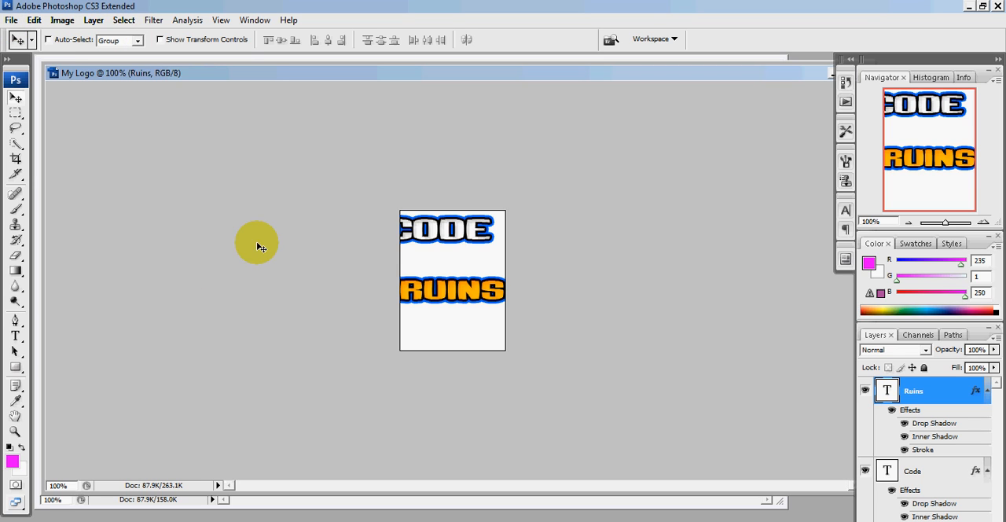
Step: Change the canvas to 200 wide by 150 high pixels so RUINS fits, then select the Code layer
left_click(63, 21)
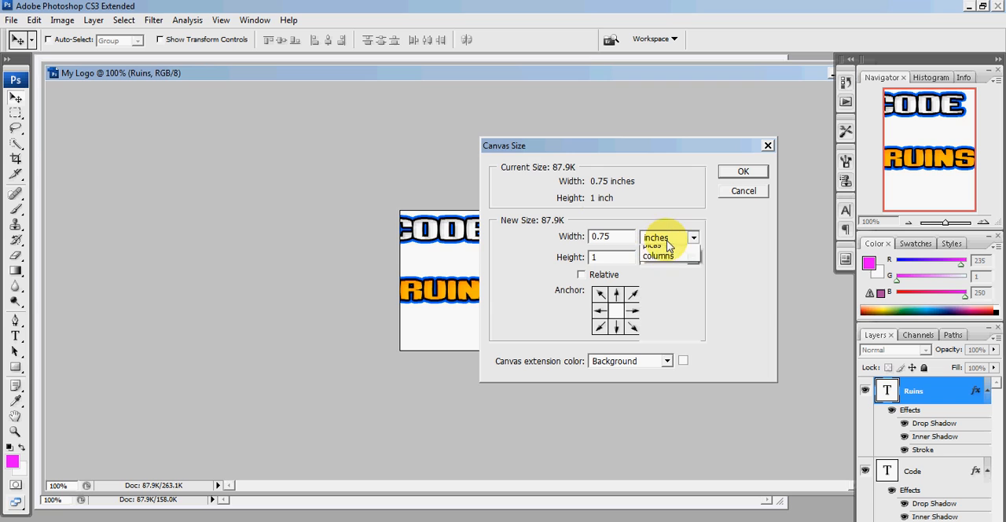
left_click(654, 246)
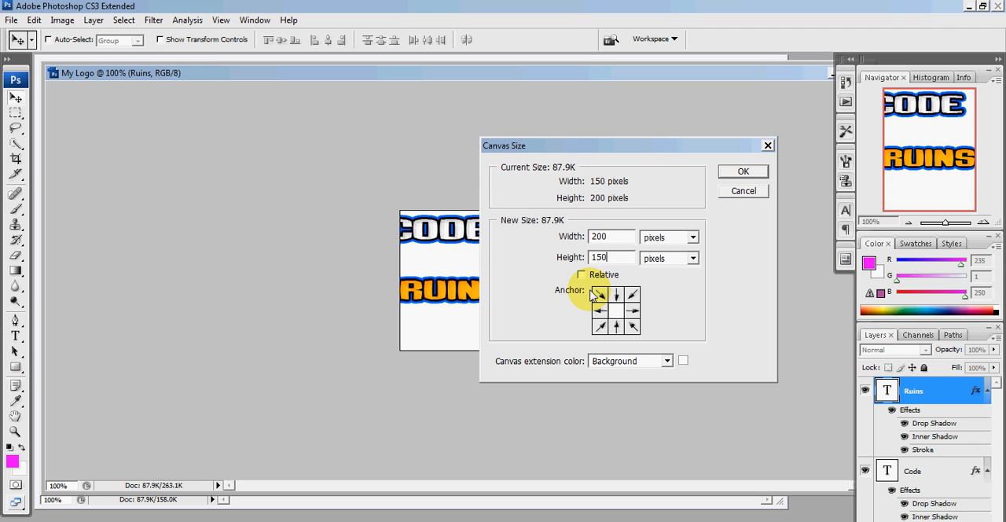
left_click(741, 171)
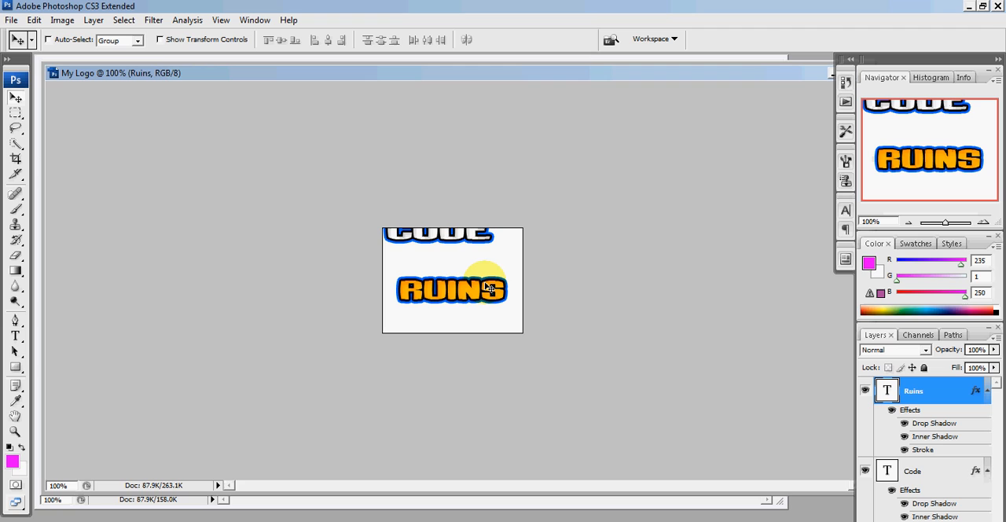
left_click_drag(488, 286, 471, 300)
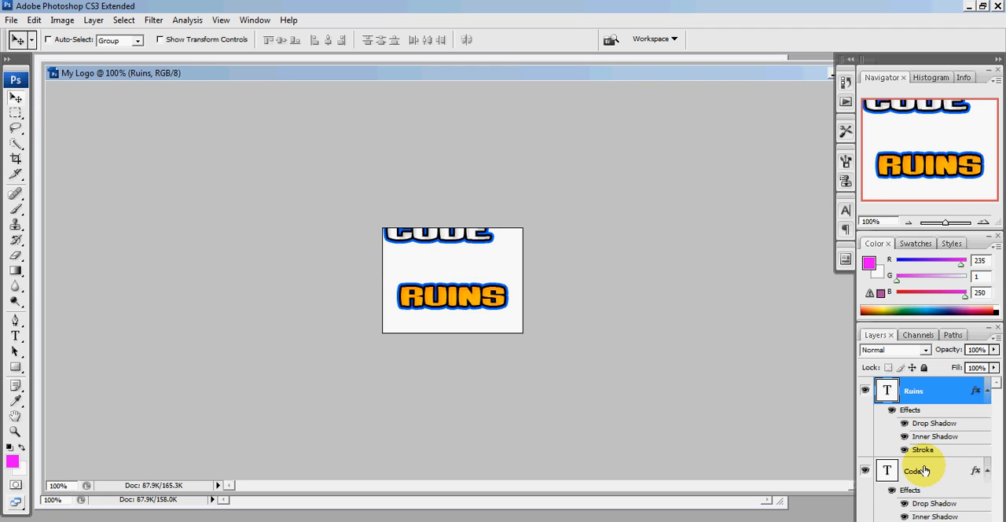
left_click(912, 470)
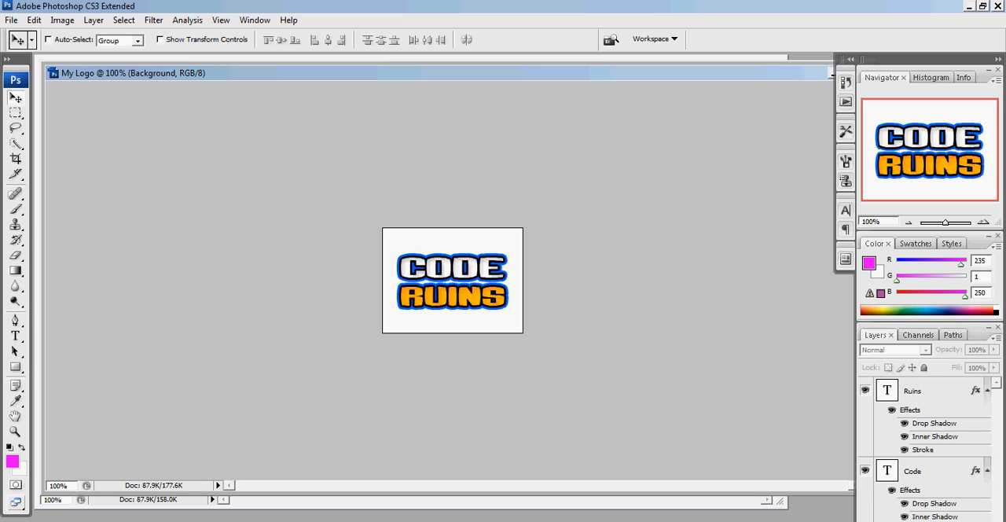
Step: Hide the white Background layer, leaving CODE and RUINS on a transparent canvas
left_click(912, 471)
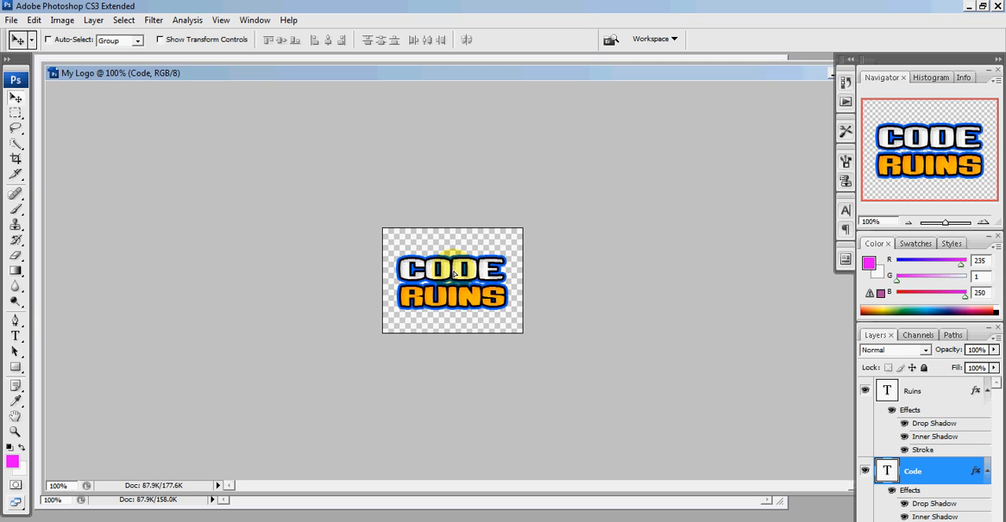
left_click(12, 20)
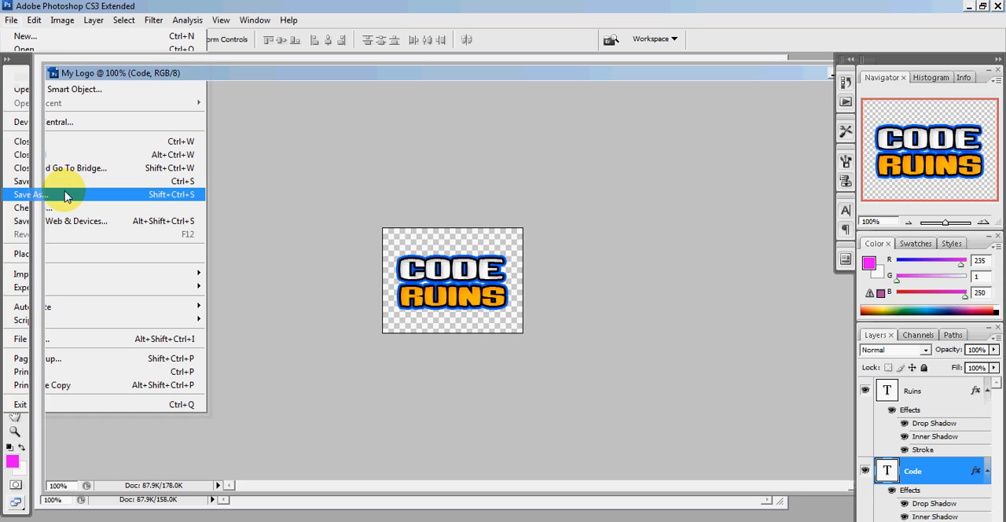
Step: Save the logo as My Logo.png in PNG format with Interlace None
left_click(31, 195)
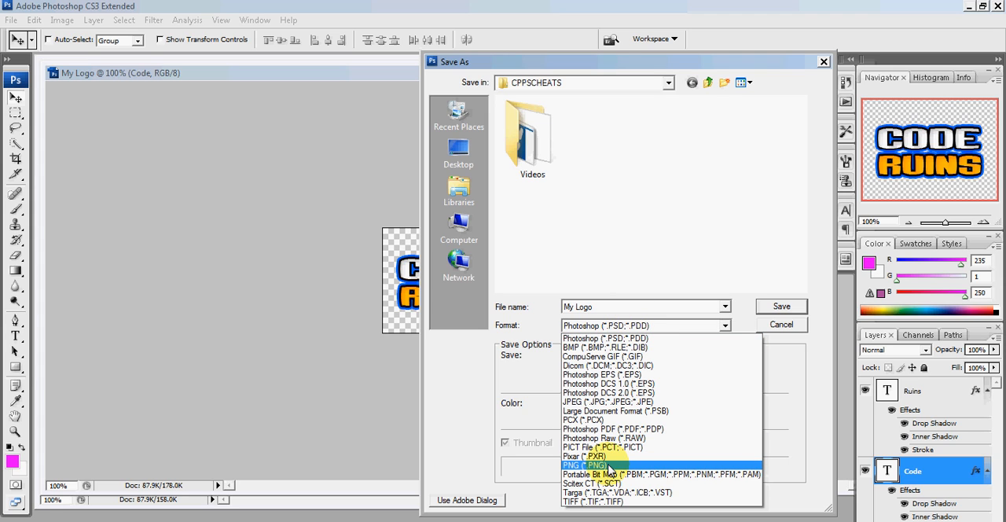
left_click(584, 465)
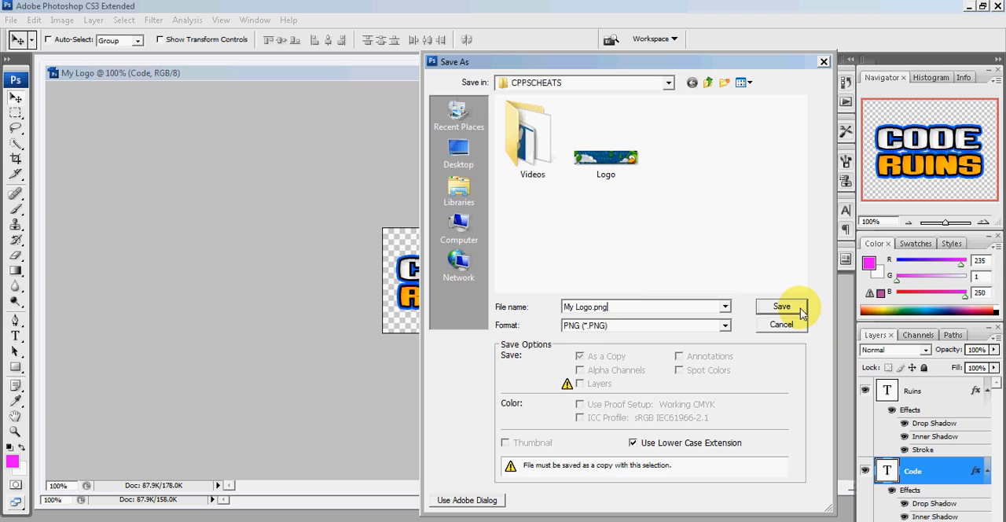
left_click(781, 305)
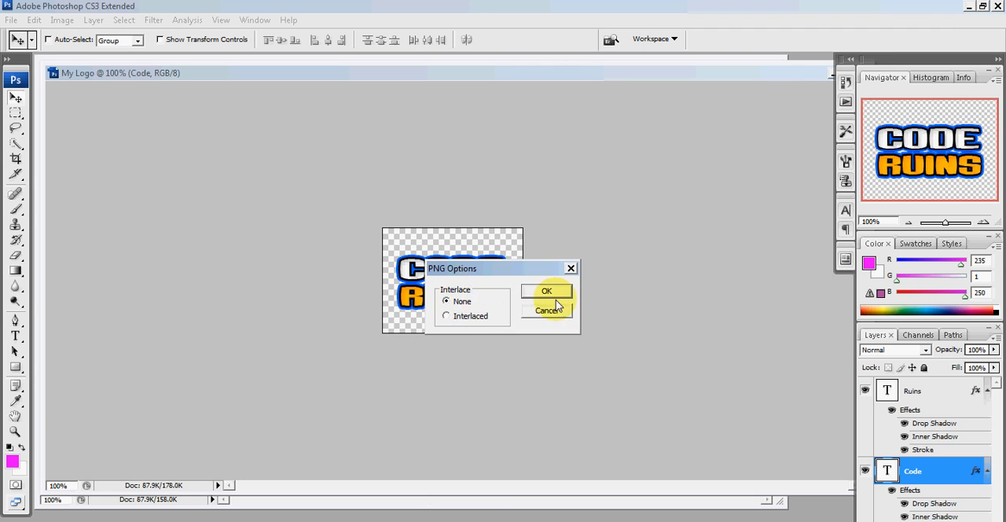
left_click(547, 291)
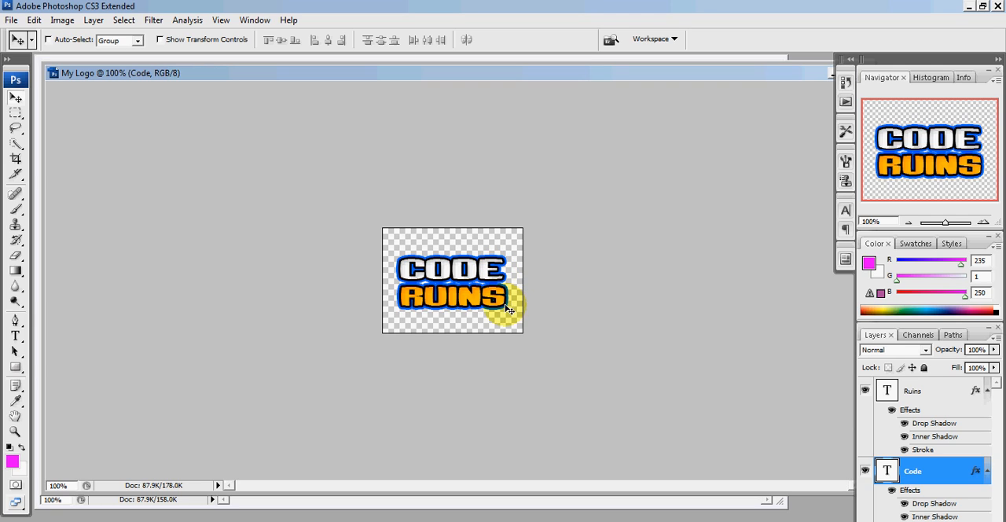
mouse_move(558, 322)
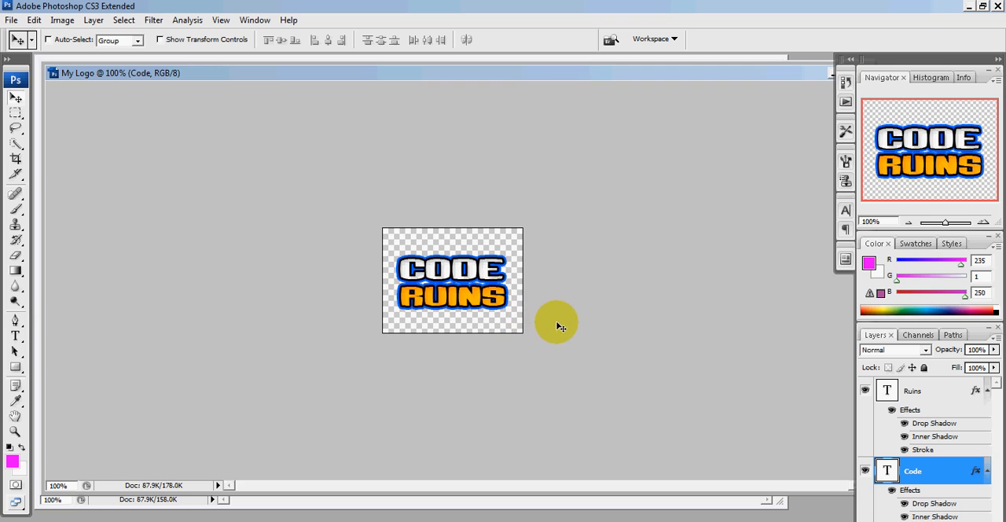
mouse_move(569, 328)
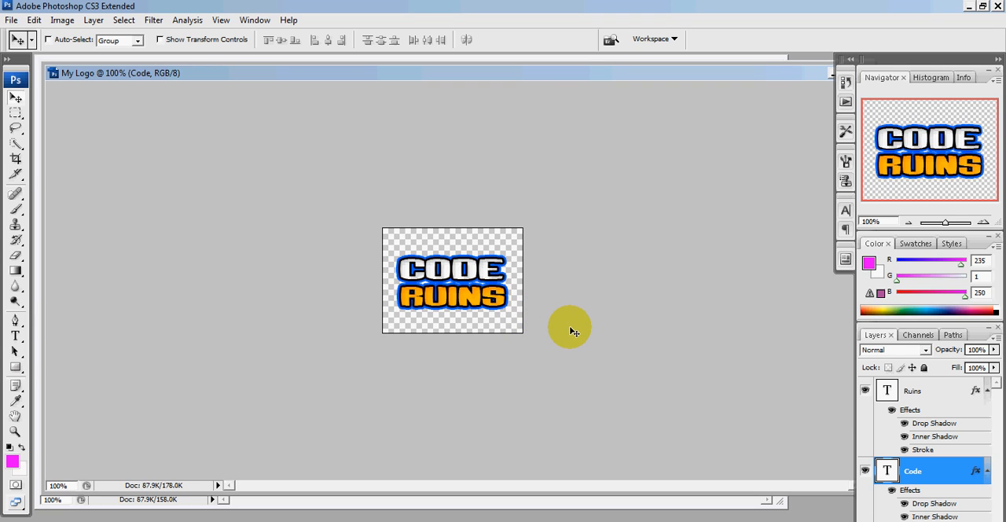